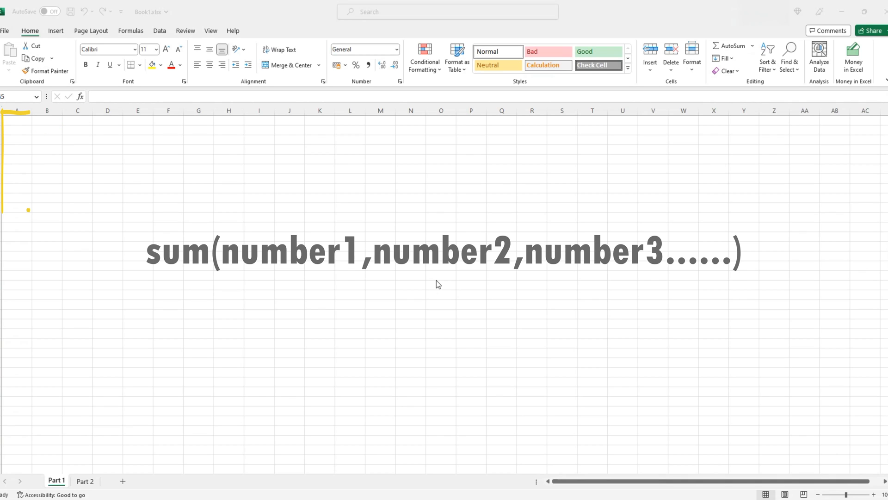
Enter =SUM(4,5,9) in cell F6 on the Part 1 sheet, returning 18.
left_click(15, 159)
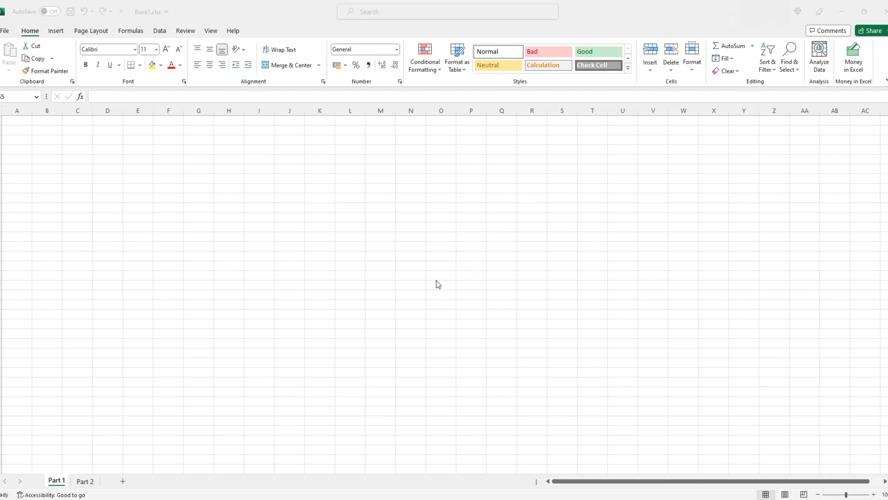
mouse_move(429, 272)
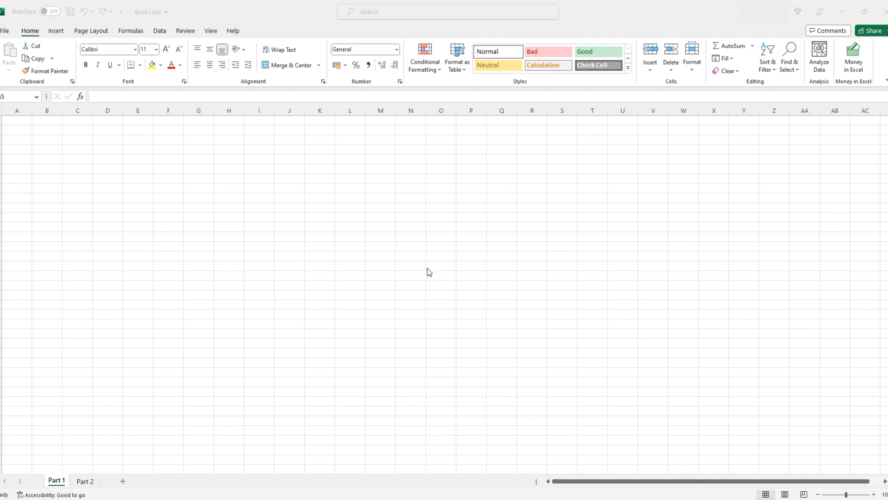
mouse_move(364, 245)
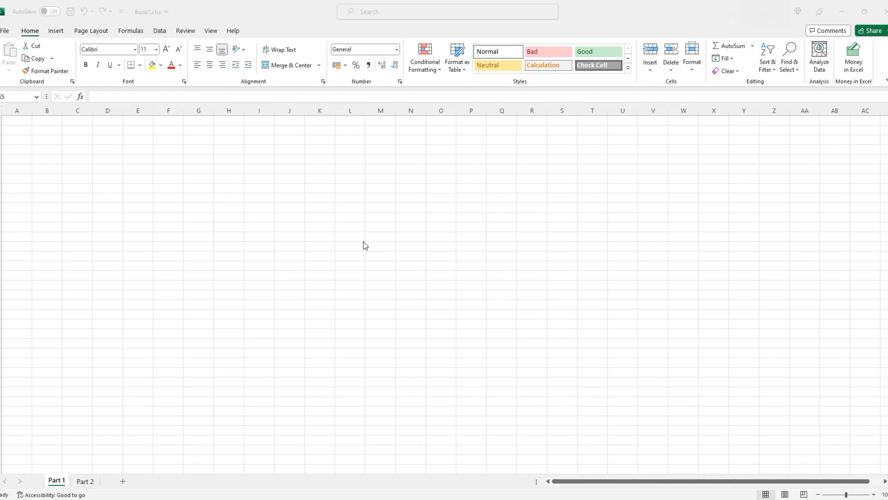
left_click(167, 168)
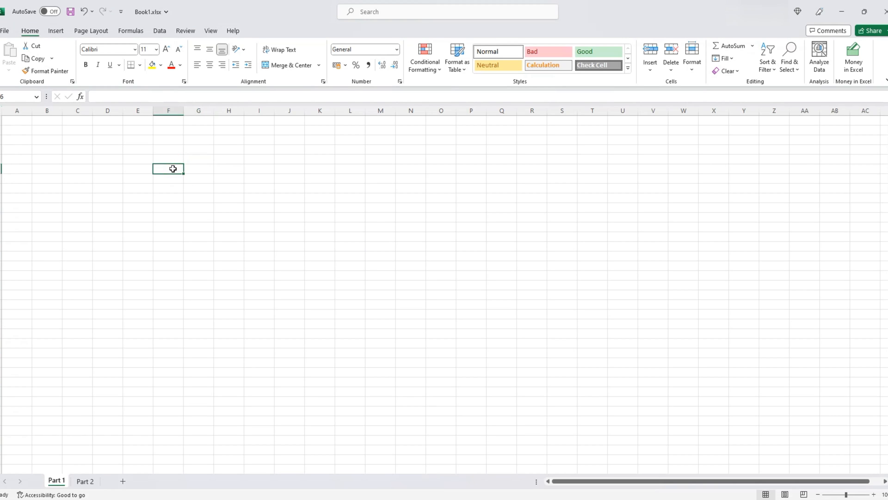
type("=")
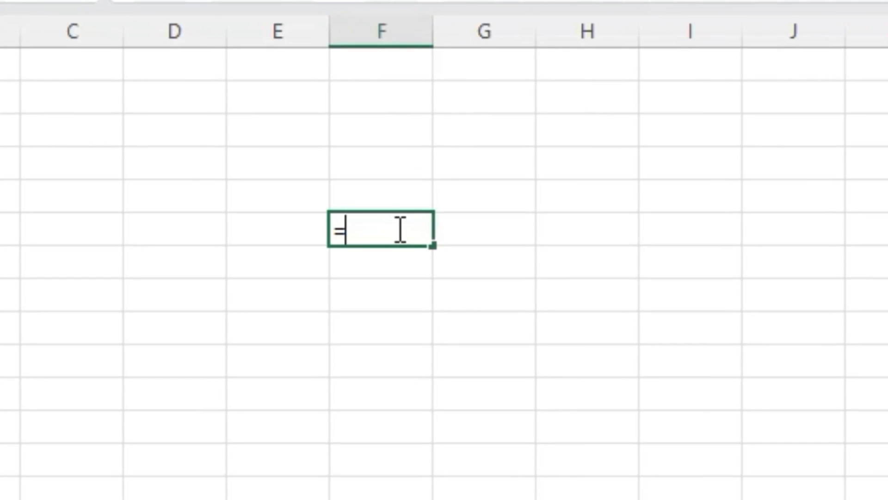
type("sum")
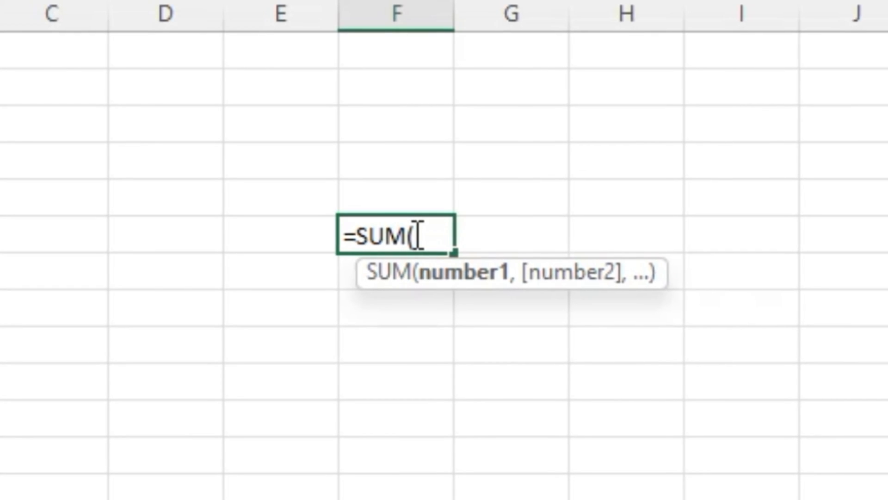
type("1")
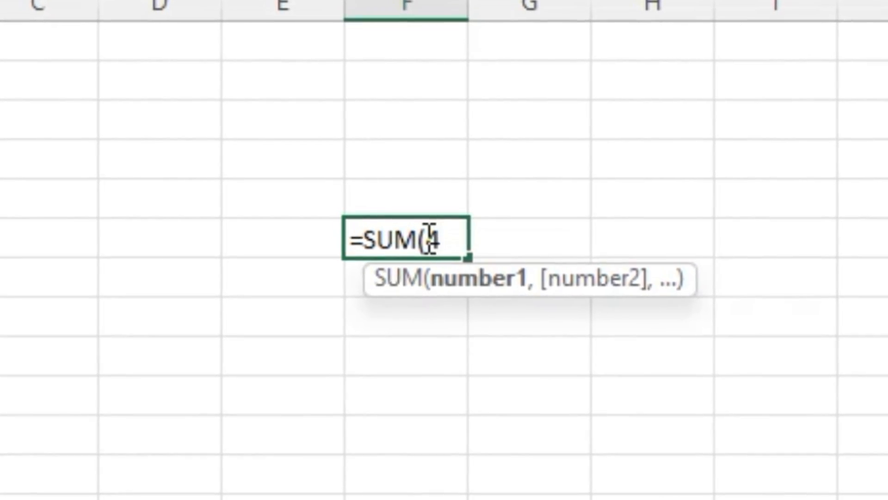
type("4")
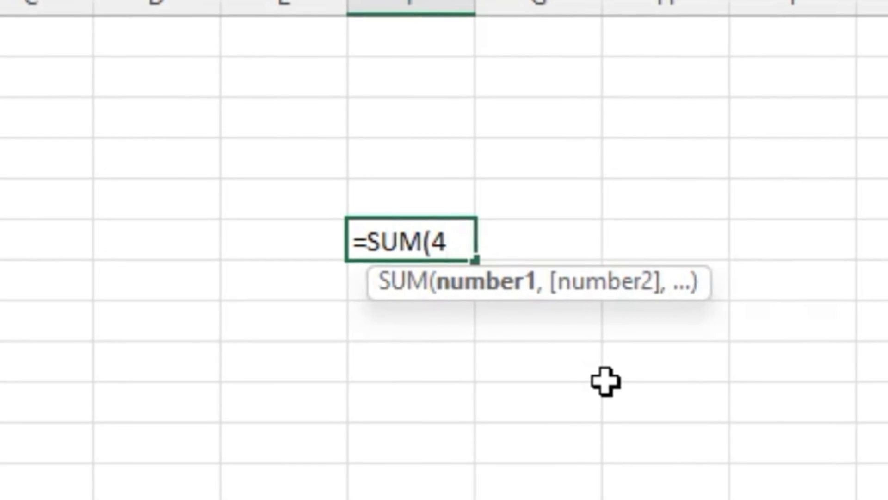
type(",5,")
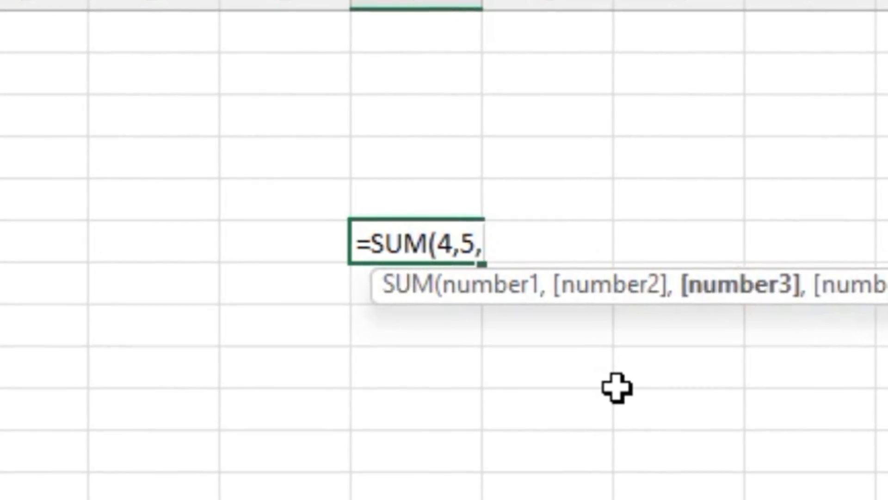
type("9)")
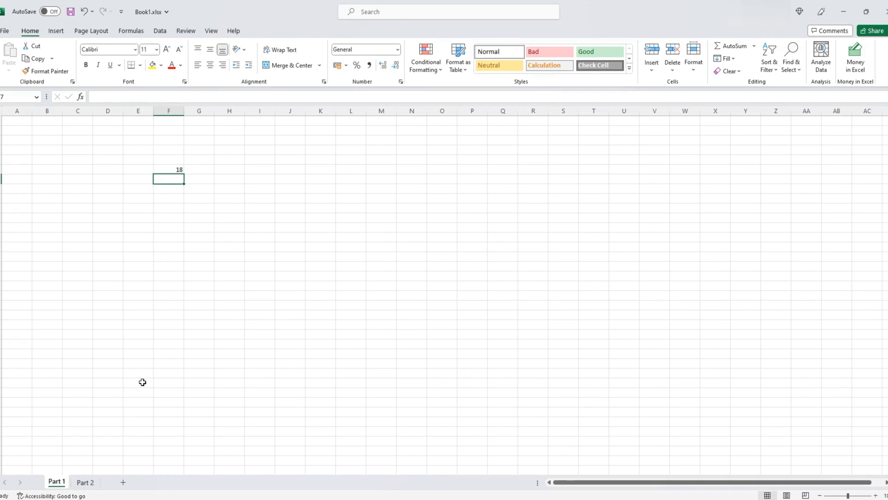
Go to the Part 2 expense sheet and select a cell in its header area.
left_click(84, 482)
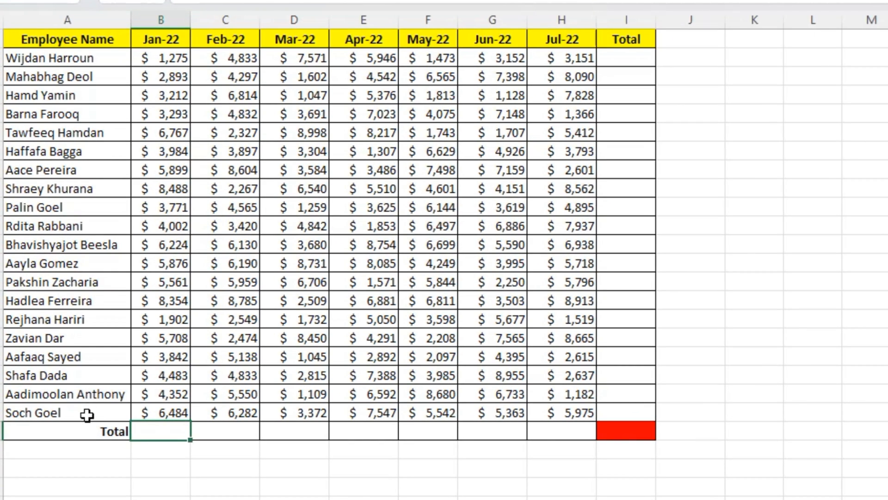
mouse_move(194, 58)
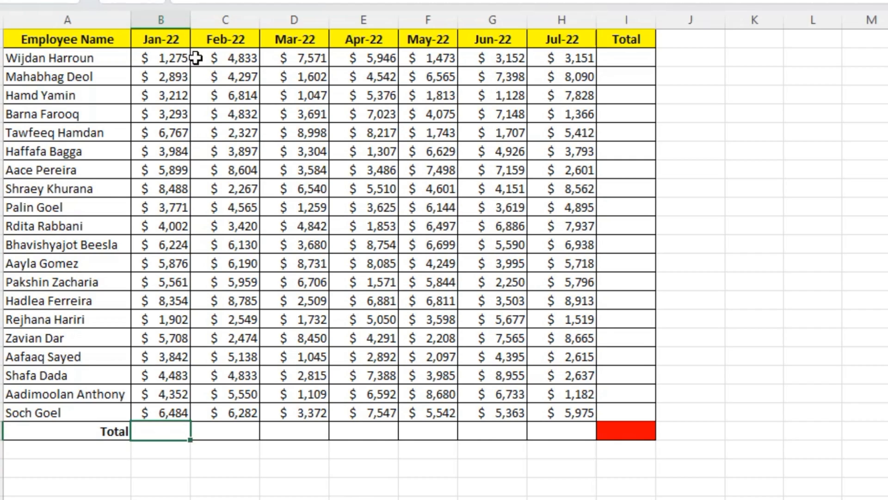
mouse_move(403, 313)
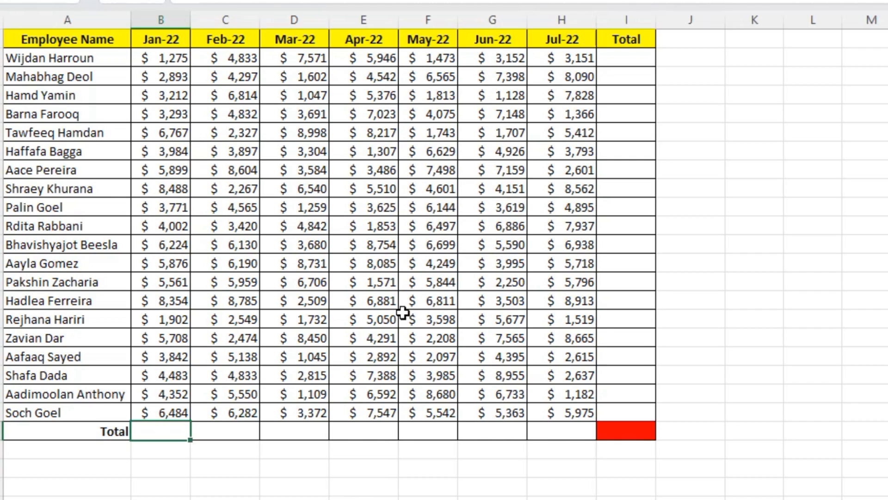
mouse_move(334, 389)
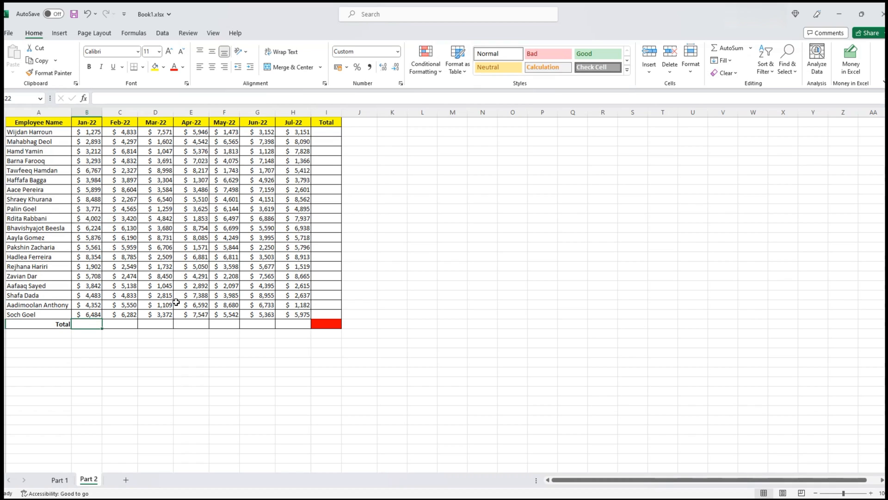
mouse_move(44, 132)
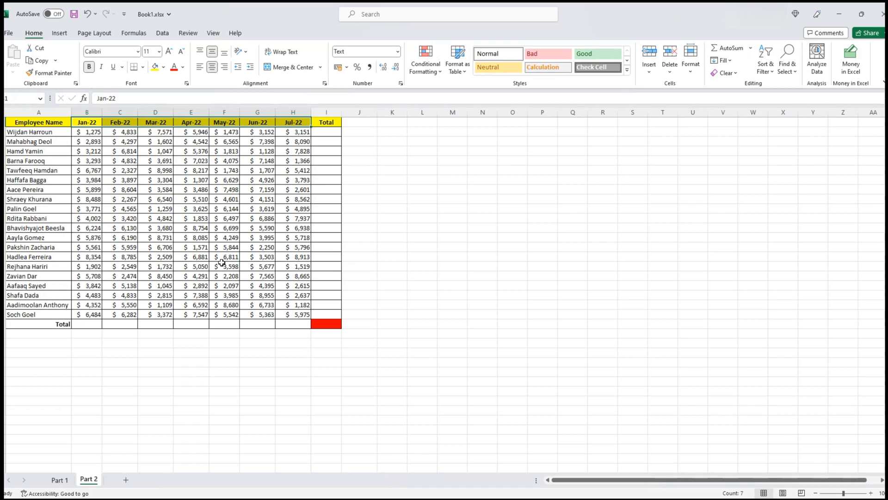
mouse_move(192, 204)
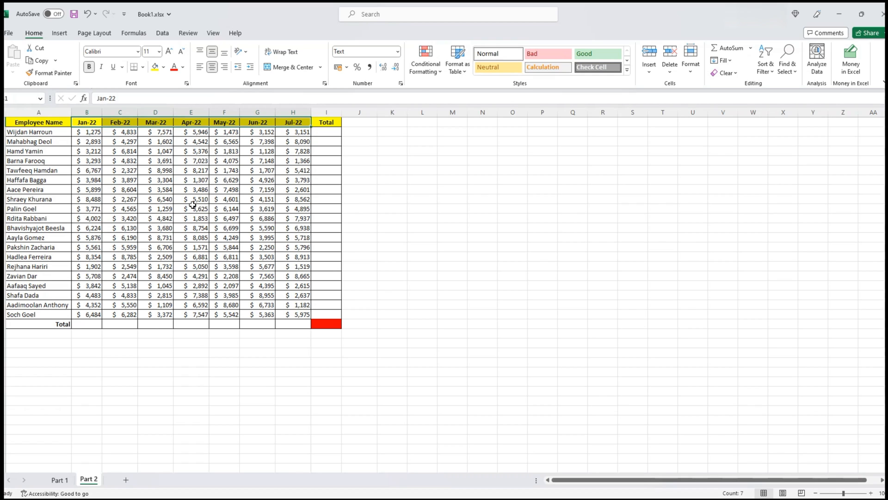
left_click(359, 131)
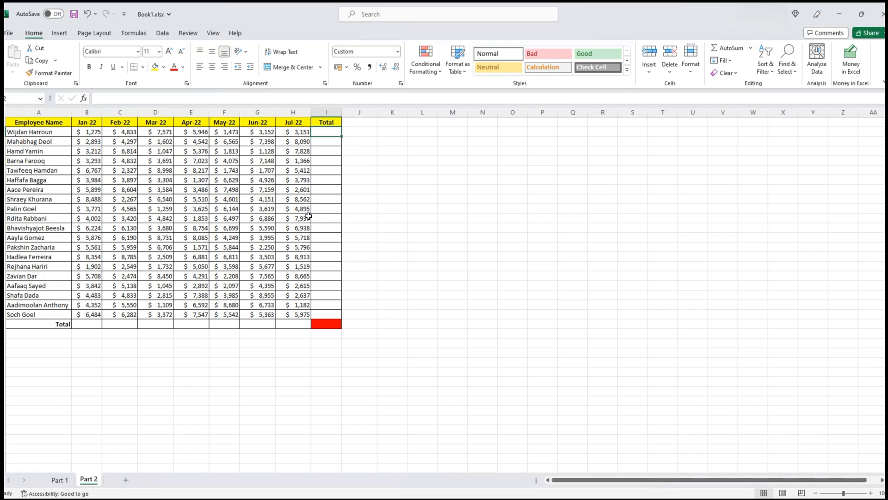
mouse_move(293, 227)
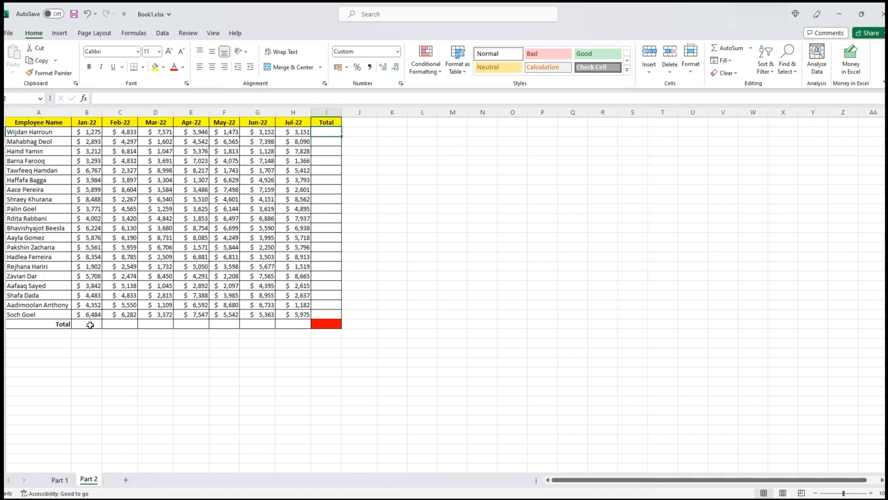
left_click(86, 324)
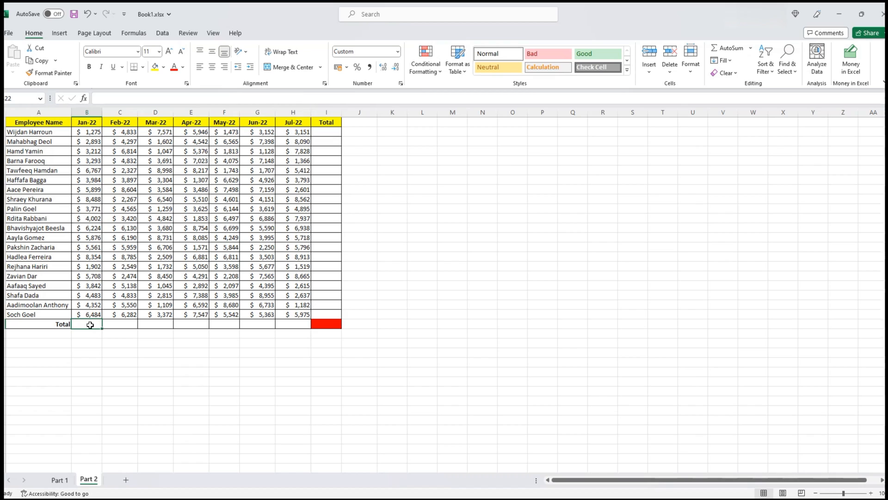
type("=B2")
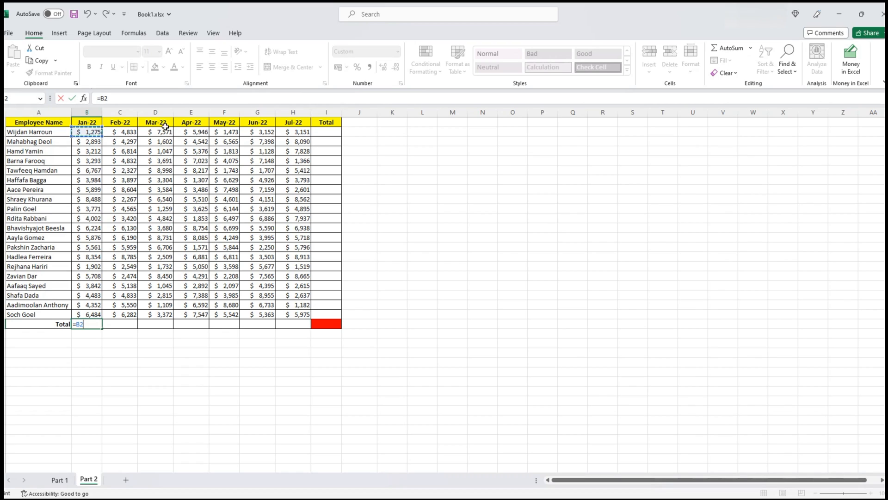
type("+")
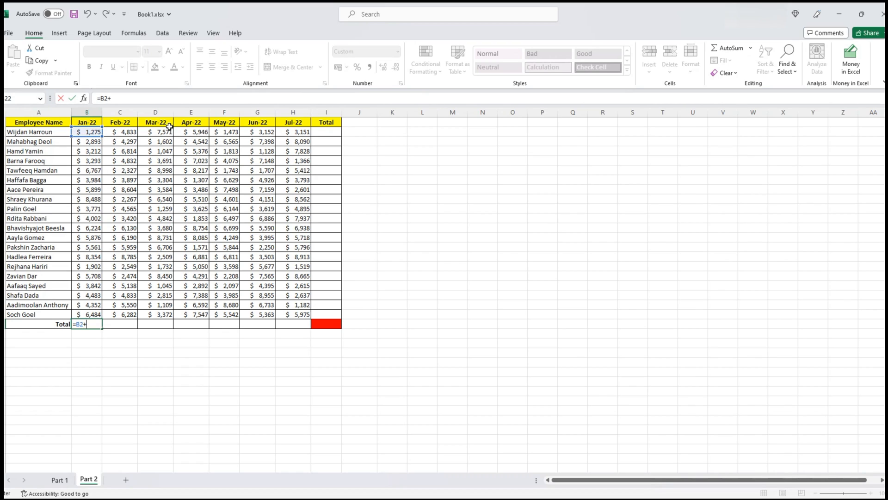
left_click(87, 141)
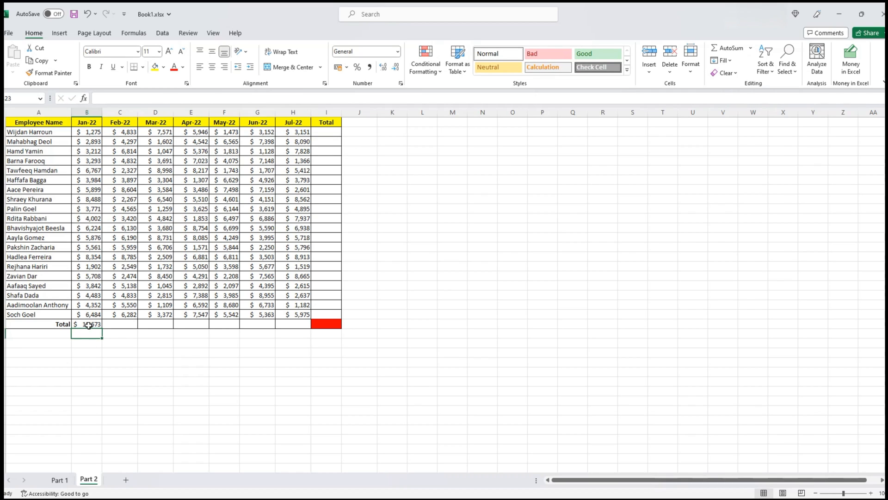
left_click(87, 324)
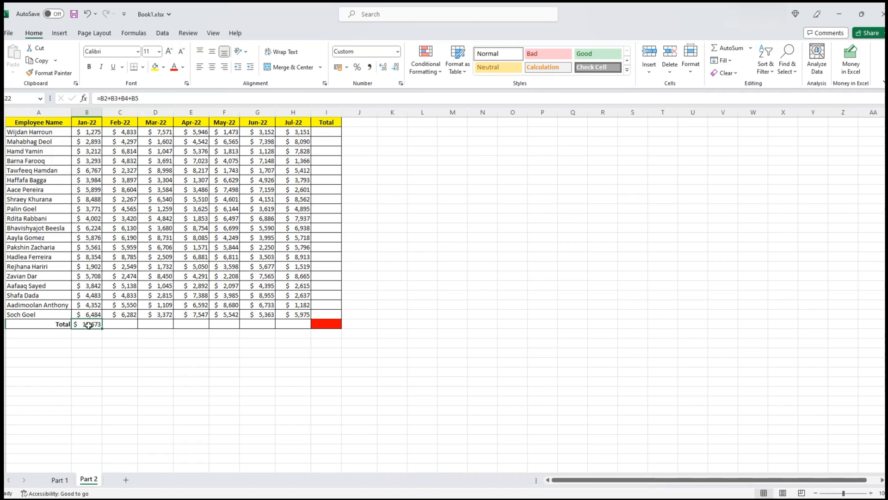
key("Delete")
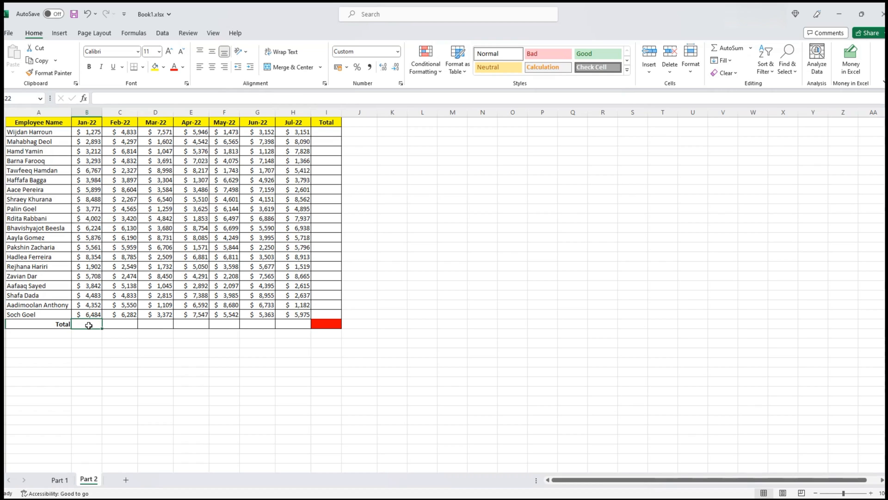
Sum January's B2:B21 in B22, then paste that formula across C22:H22.
type("=")
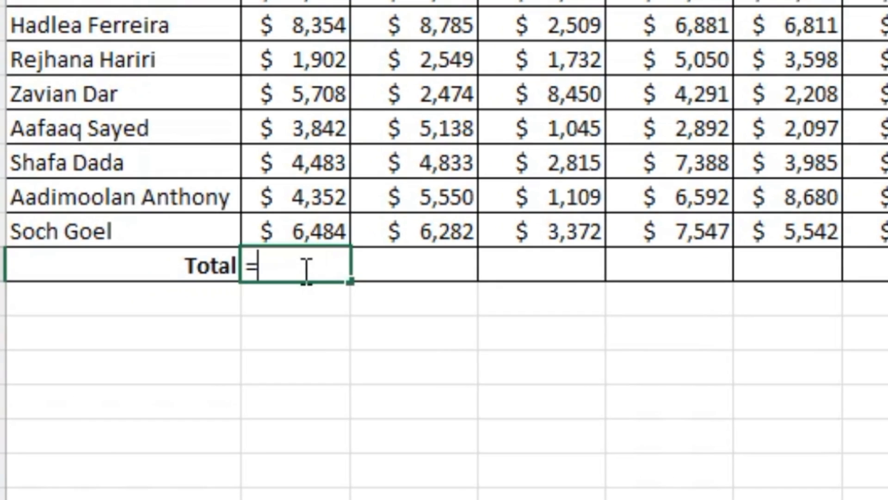
type("sum")
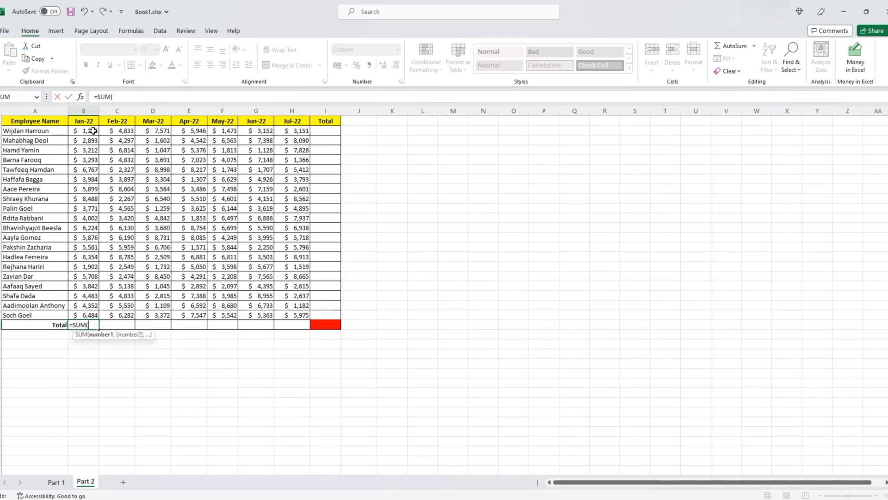
left_click_drag(83, 130, 83, 305)
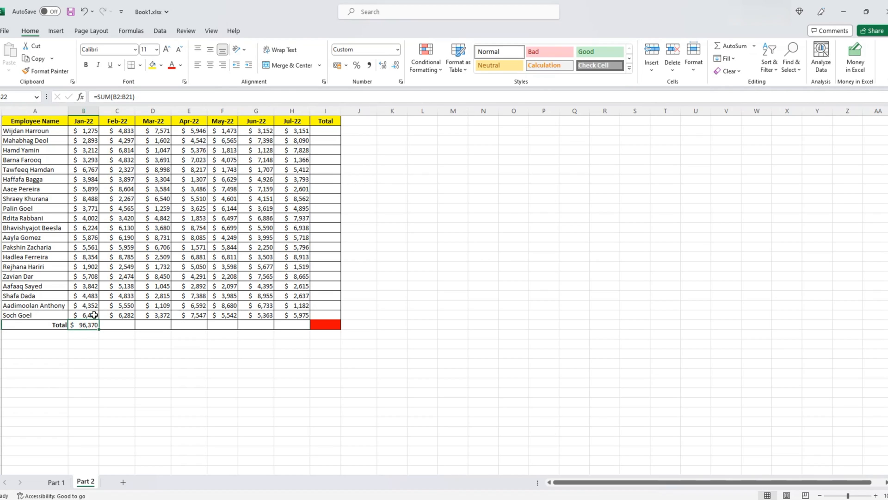
key("ctrl+c")
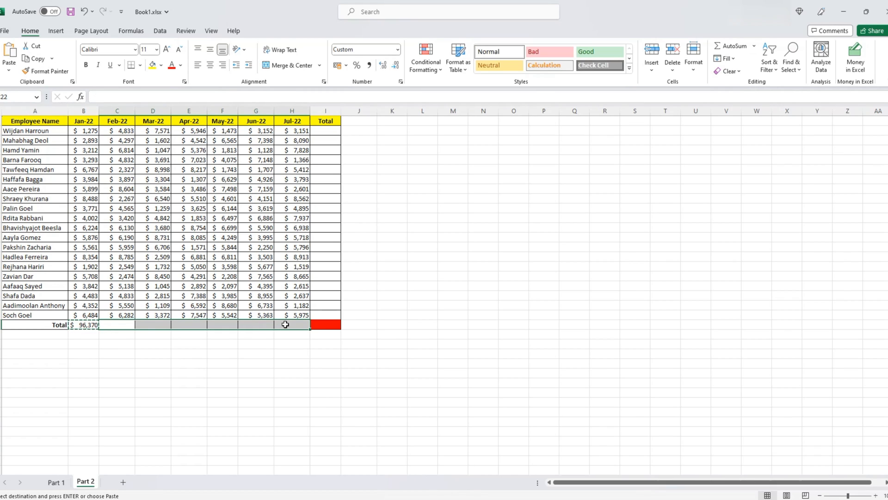
key("ctrl+v")
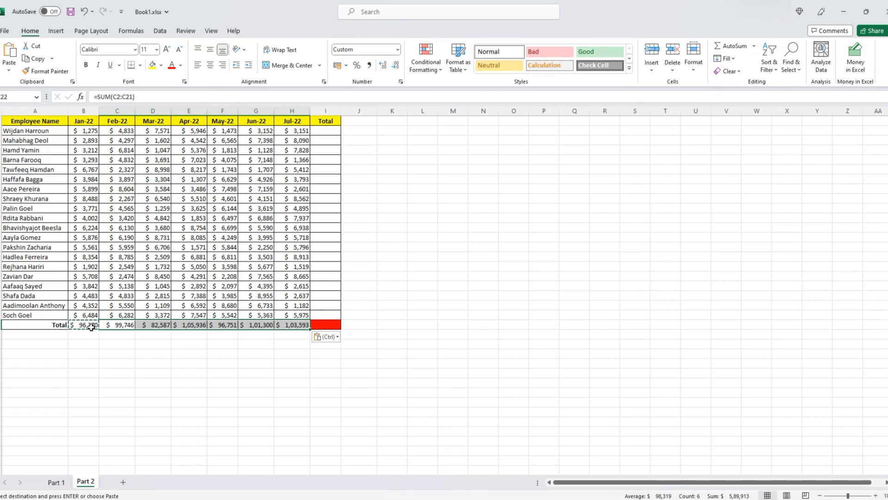
left_click(83, 325)
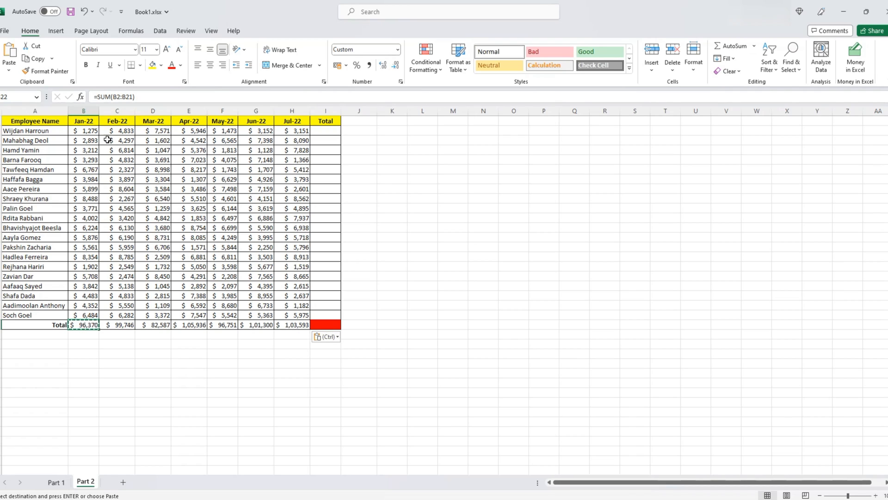
mouse_move(214, 305)
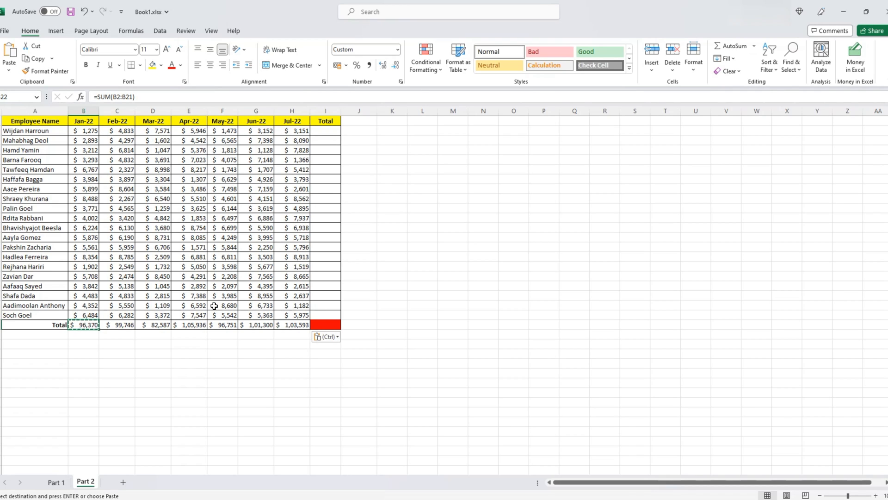
mouse_move(322, 131)
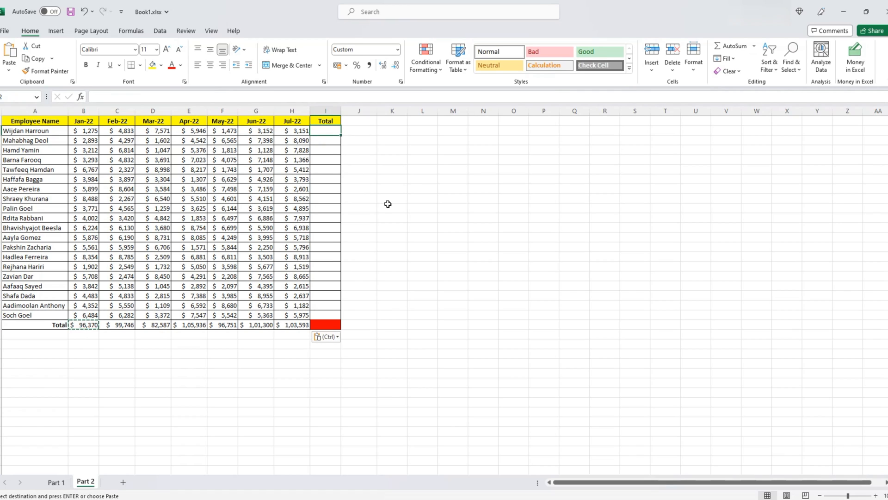
Enter =SUM(B2:H2) in I2 and copy it down to I21.
type("=su")
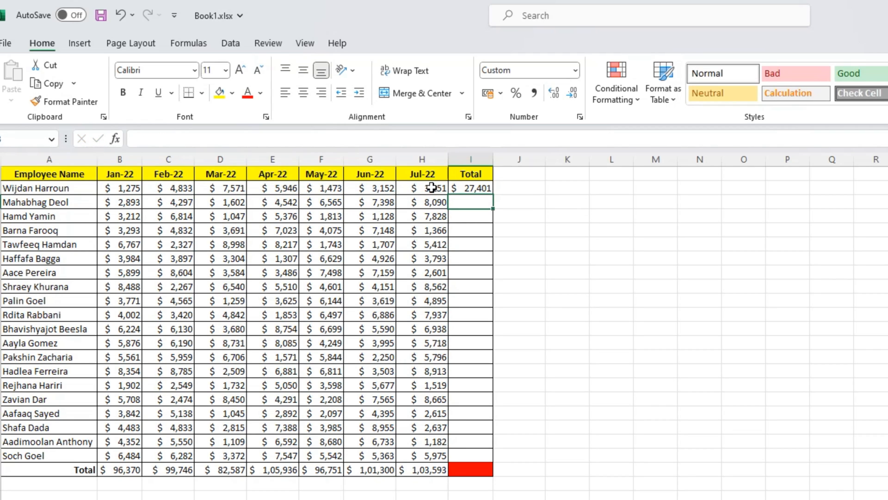
left_click(49, 187)
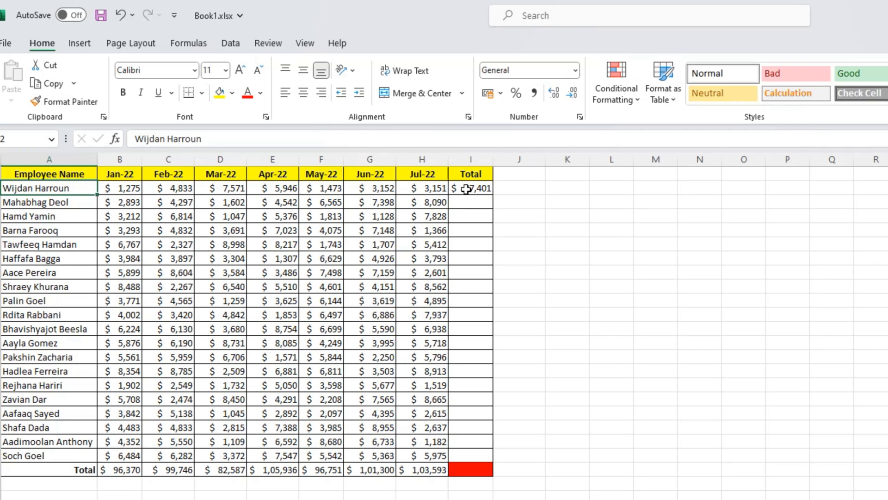
left_click(470, 202)
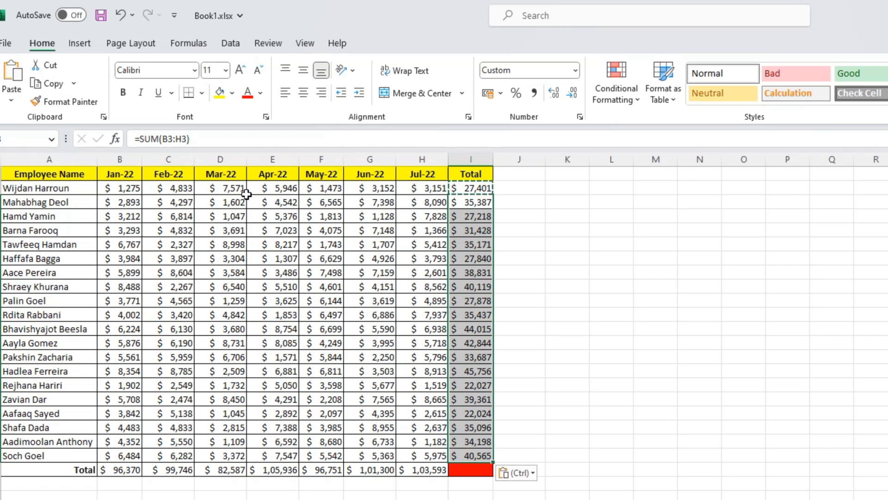
mouse_move(247, 473)
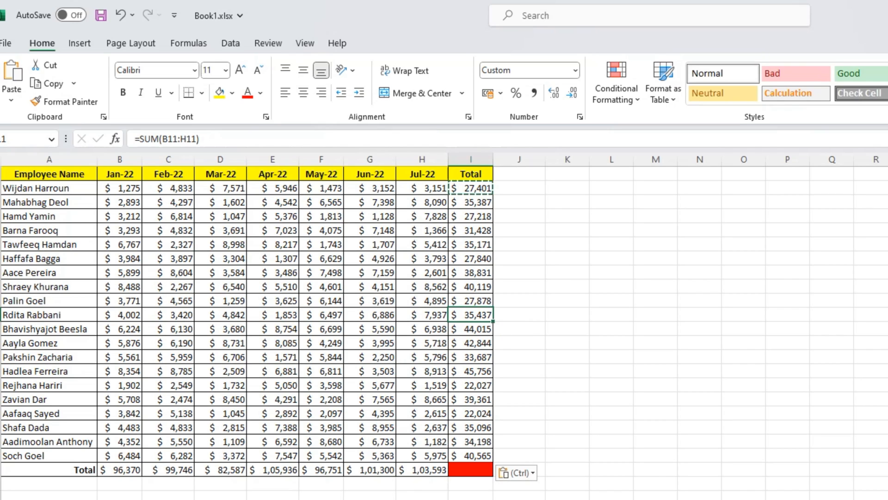
left_click(220, 329)
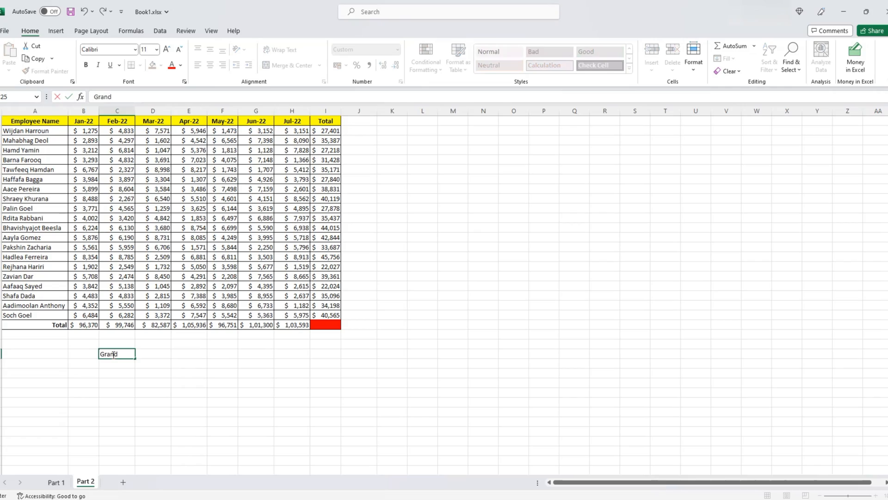
Label C25 'Grand Total' and enter =SUM(B2:H21) in E25.
key("Tab")
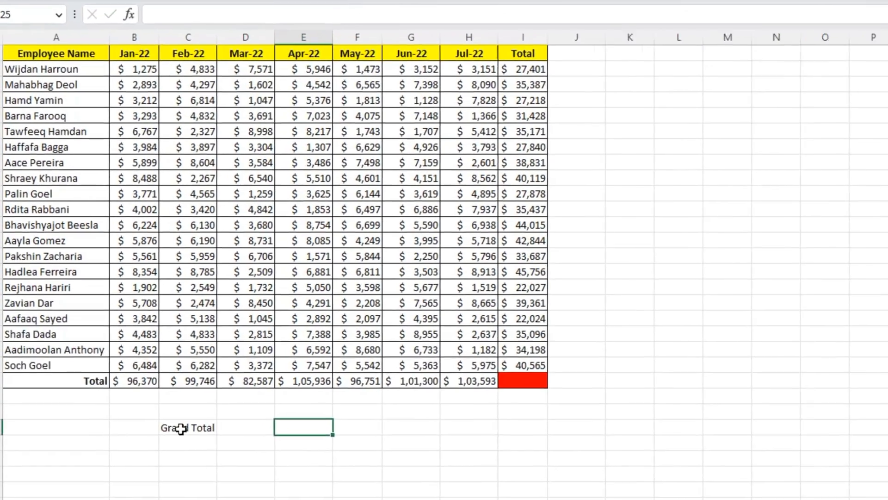
type("=SUM(B2:H21")
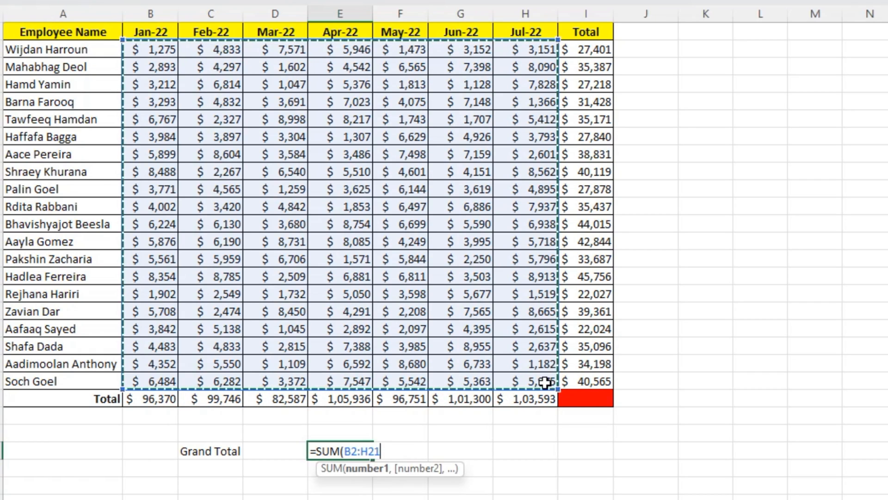
key("Return")
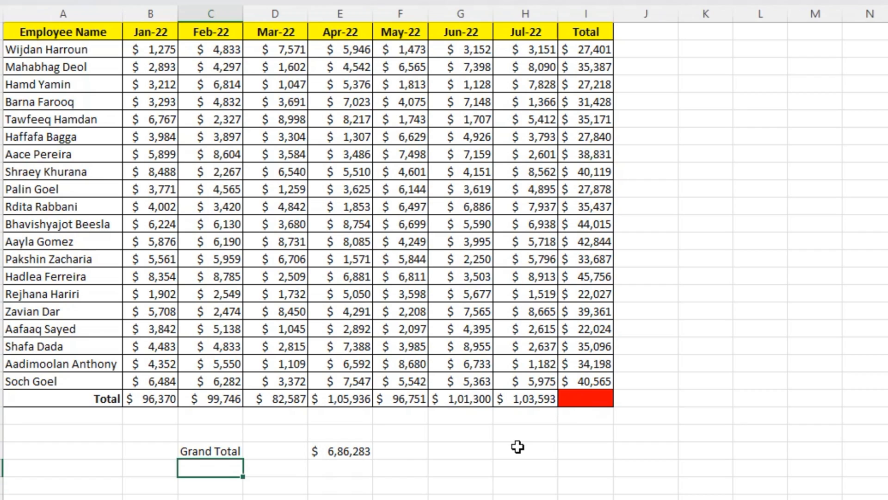
mouse_move(443, 461)
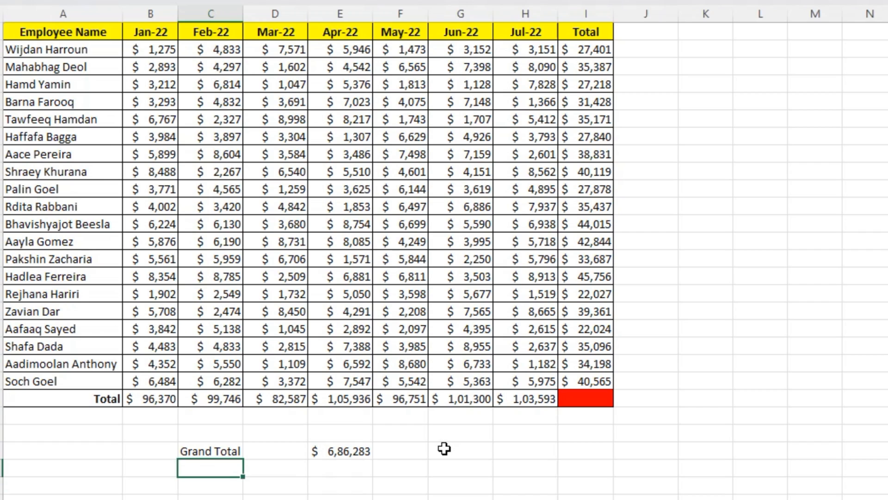
mouse_move(230, 466)
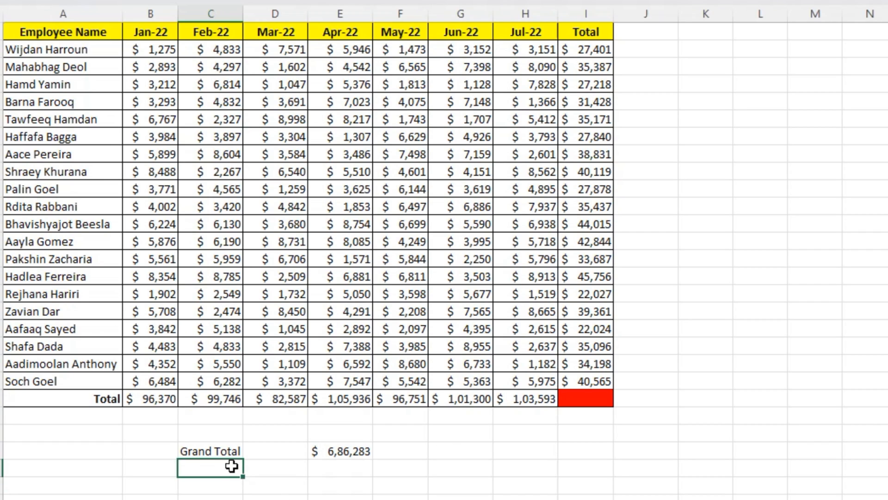
Label C26 'Jan, Apr, July' and enter =SUM(B2:B21,E2:E21,H2:H21) in E26.
type("Jan,")
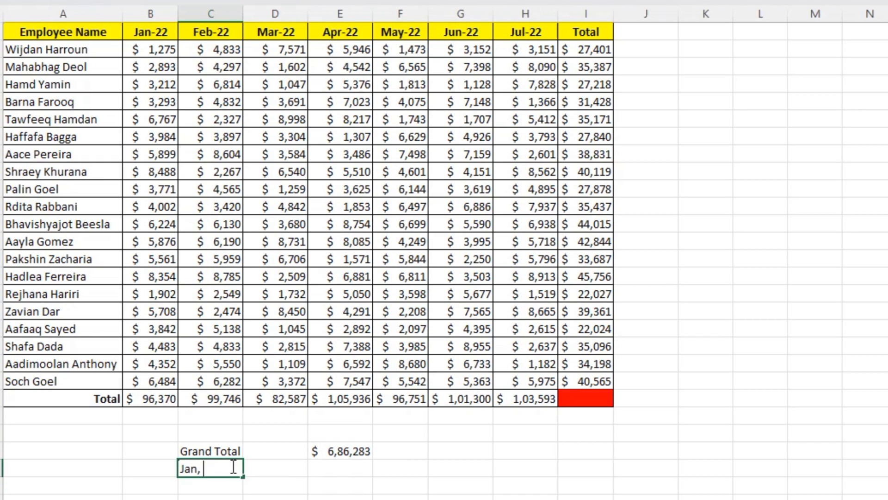
type("Apr, July")
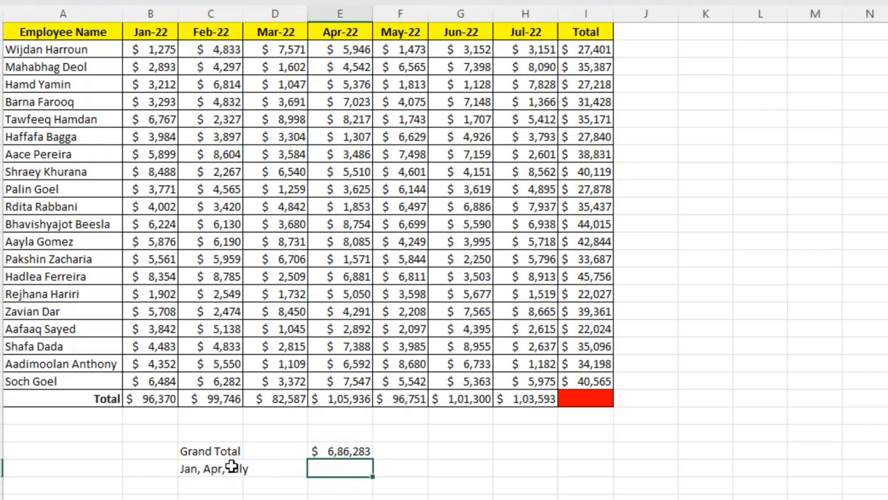
type("=")
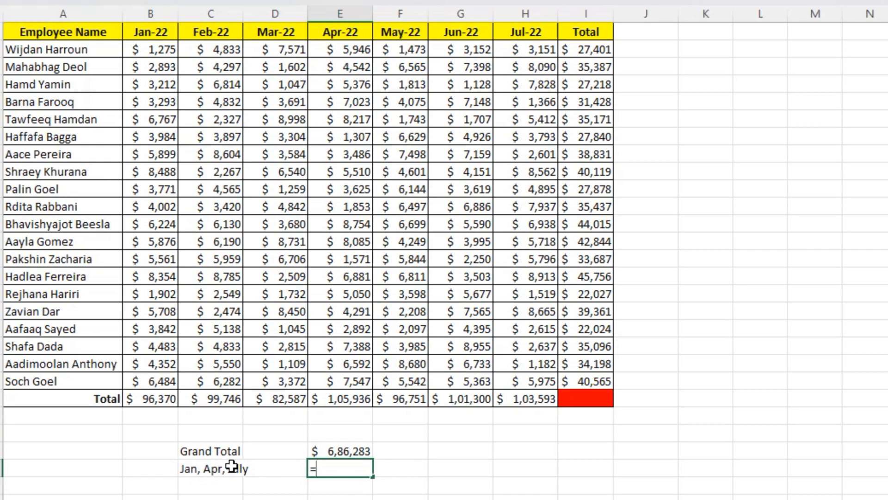
type("su")
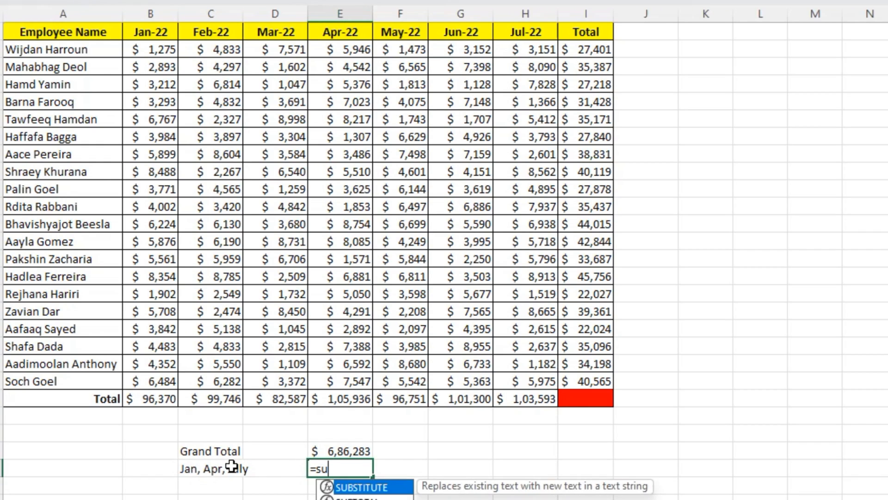
type("M(")
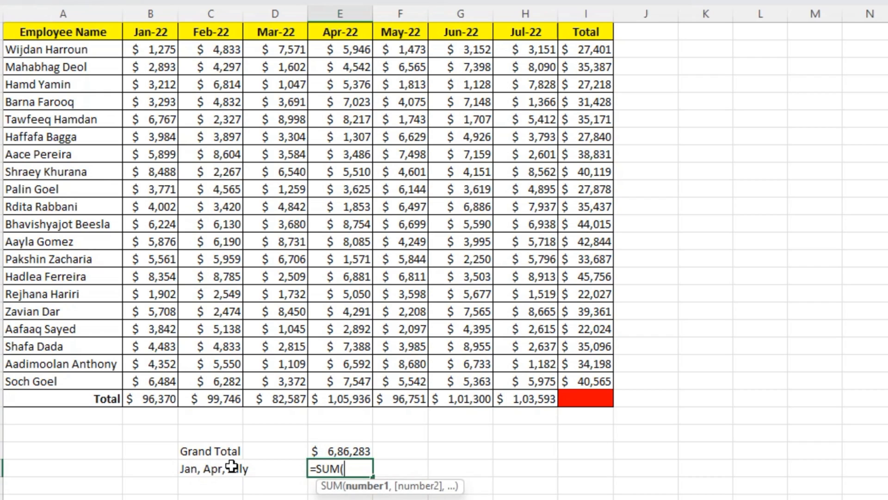
left_click_drag(150, 49, 150, 67)
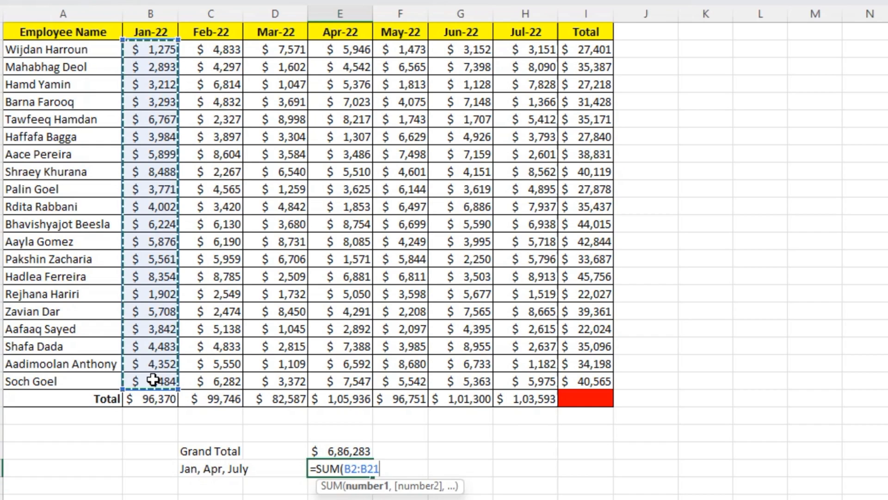
type(",E2:E21")
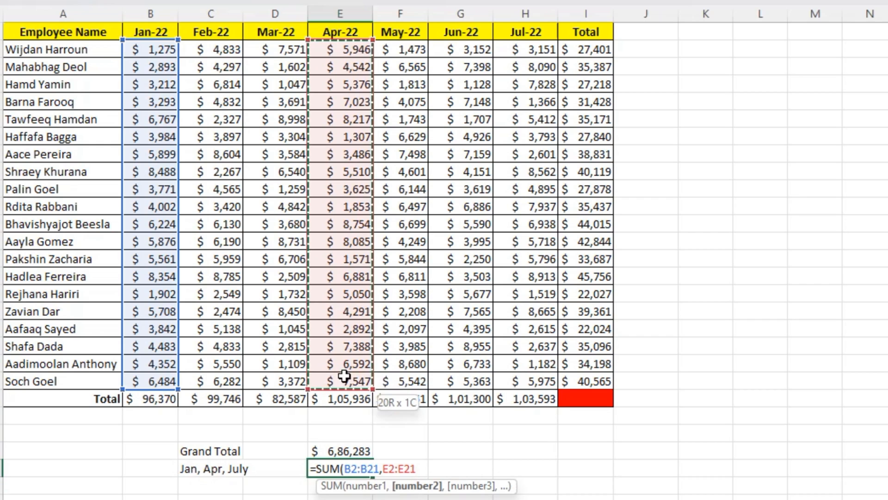
type(",")
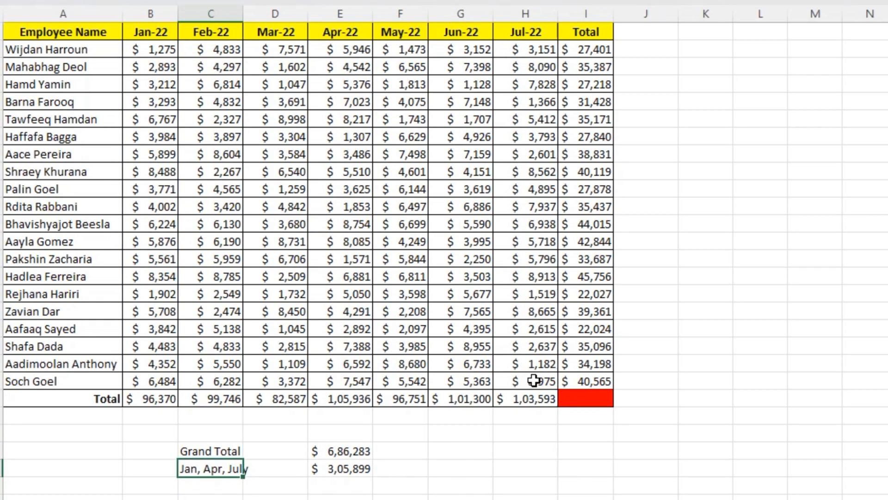
left_click(339, 468)
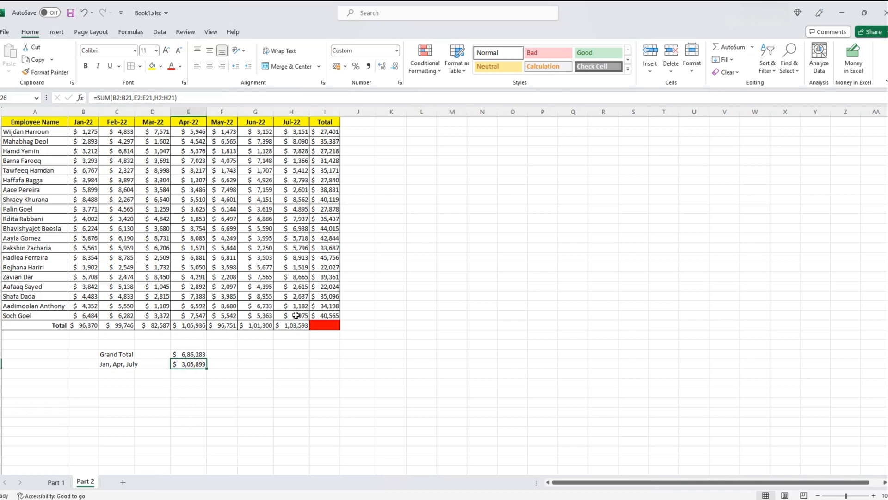
mouse_move(263, 306)
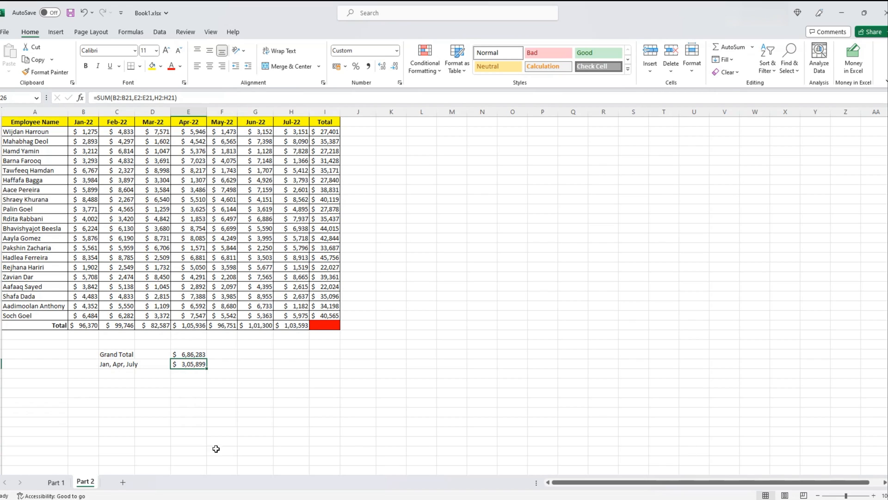
Copy the Part 2 sheet to the end with Move or Copy, Create a copy ticked.
right_click(86, 483)
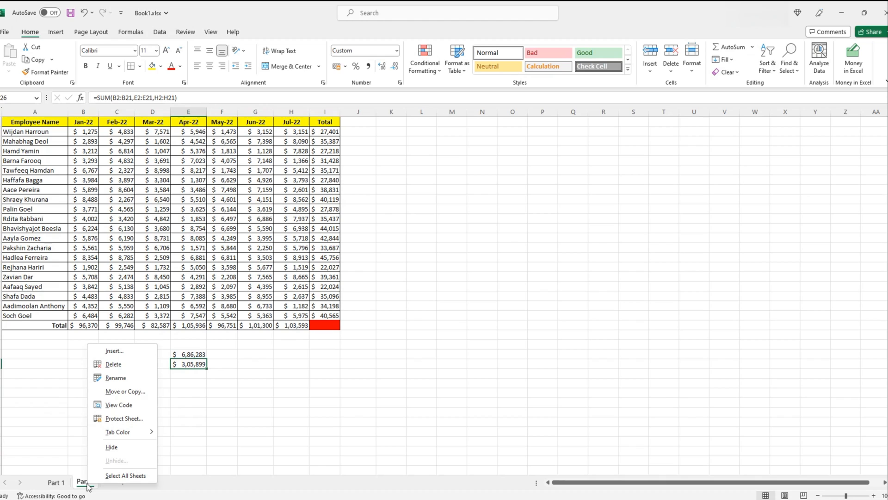
mouse_move(136, 402)
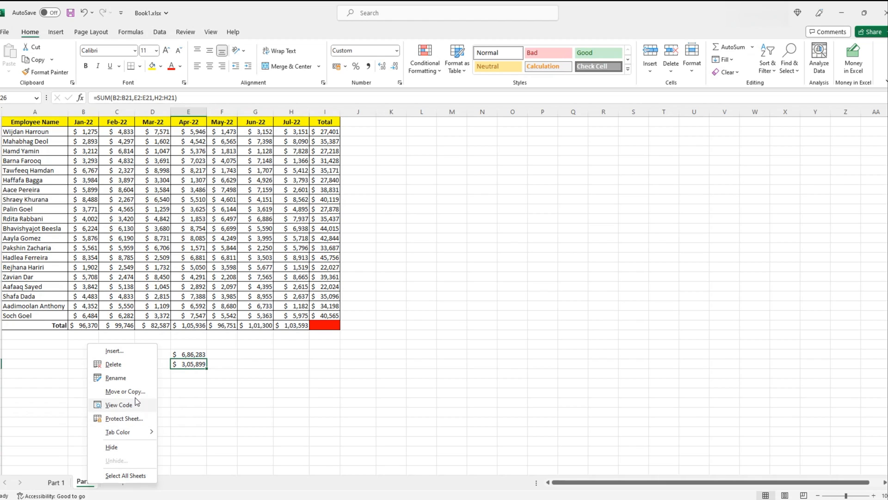
left_click(125, 391)
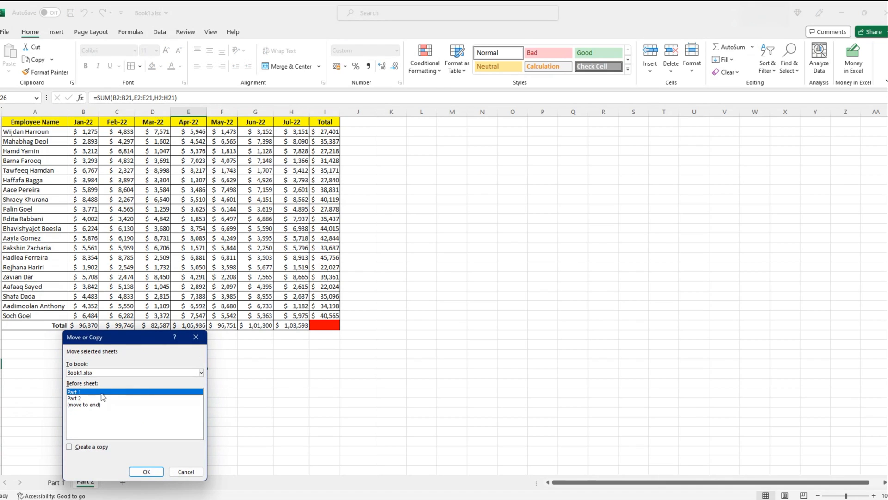
left_click(68, 446)
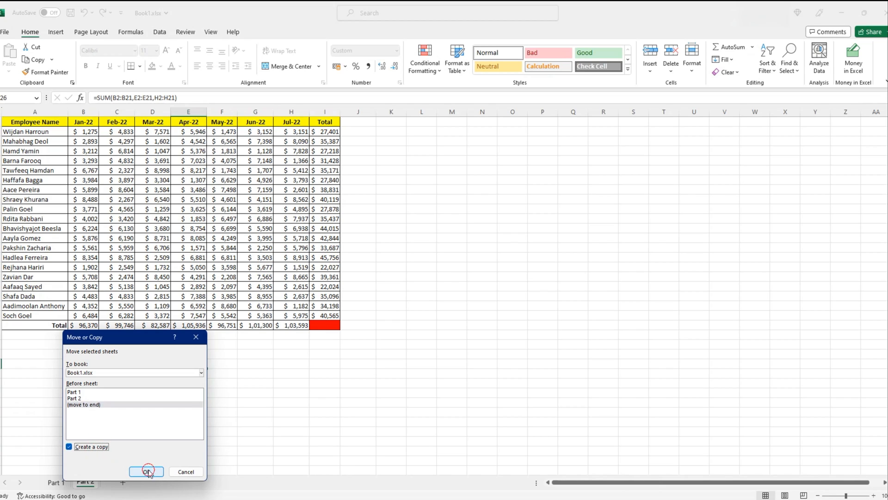
left_click(146, 472)
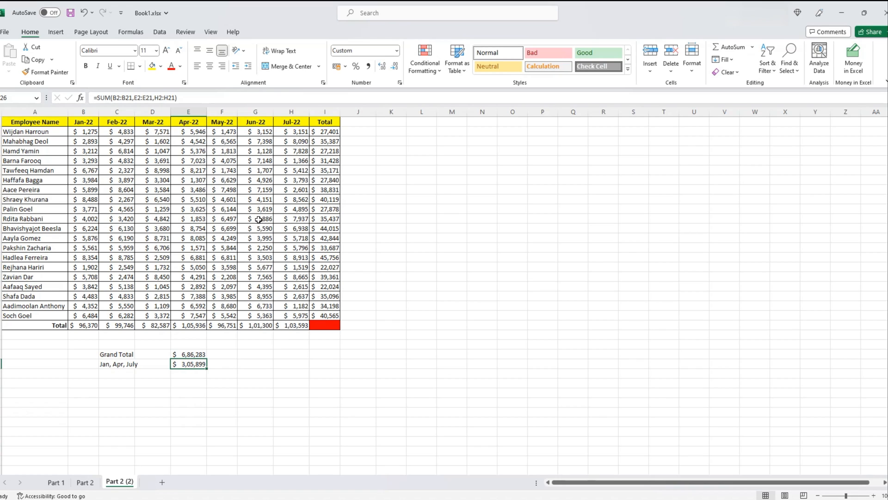
mouse_move(255, 192)
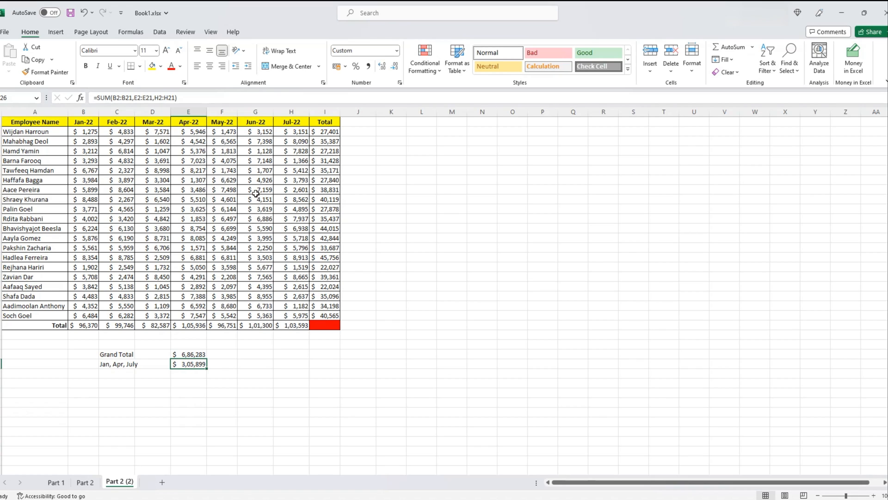
left_click(255, 189)
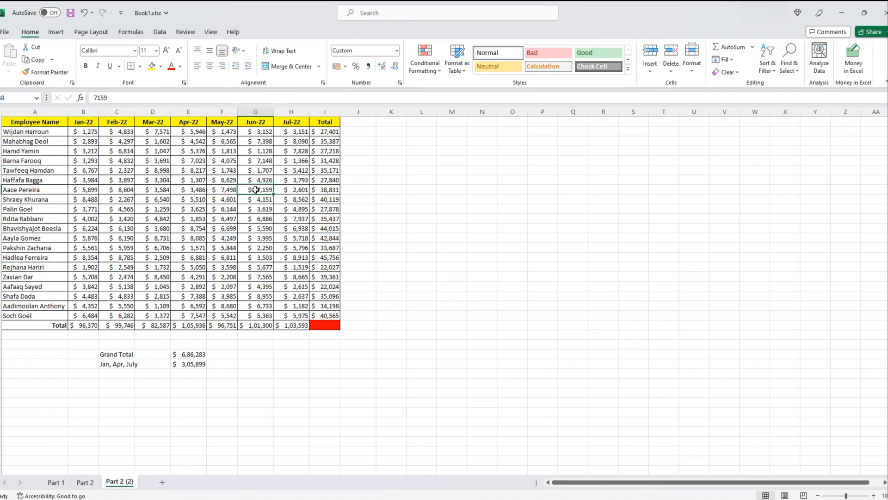
type("Vaca")
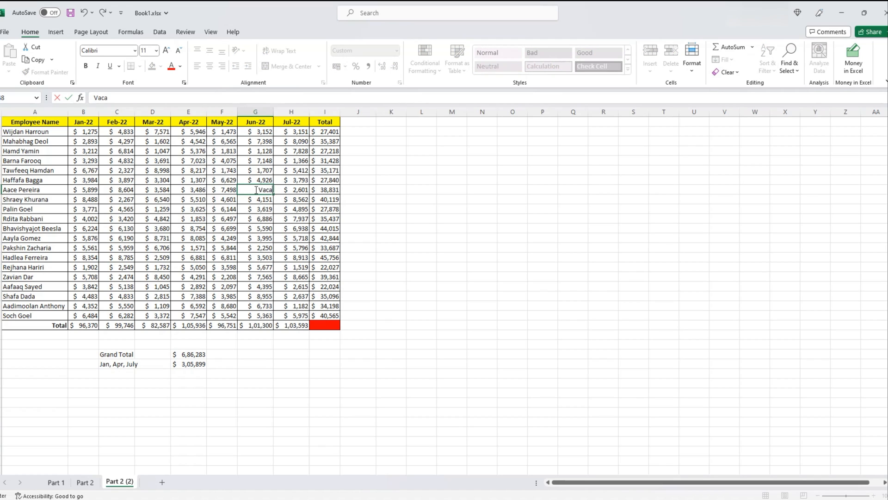
type("tion")
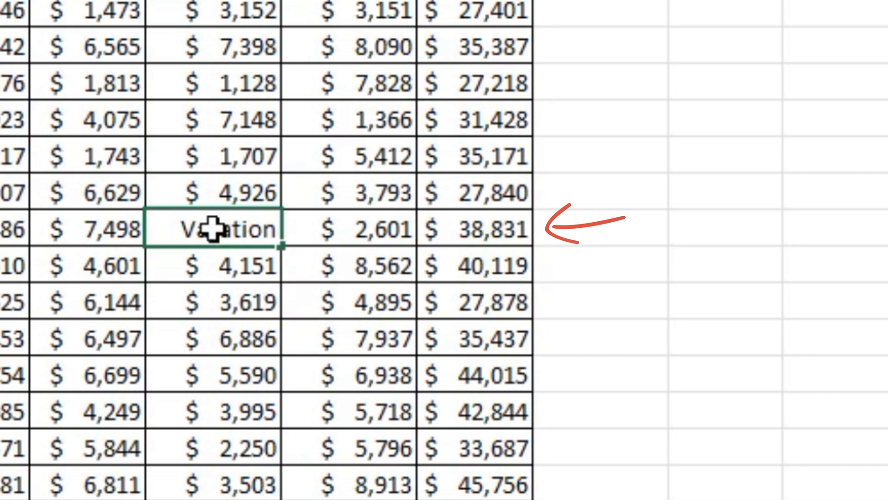
key("Return")
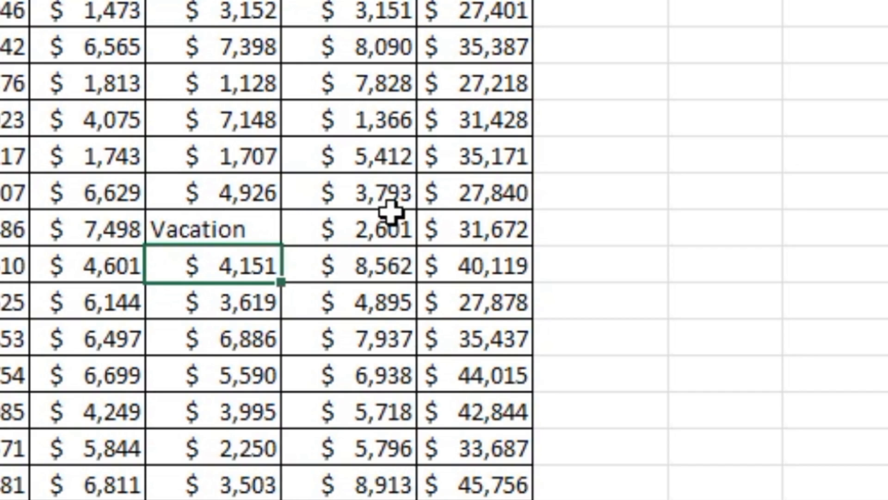
left_click(474, 230)
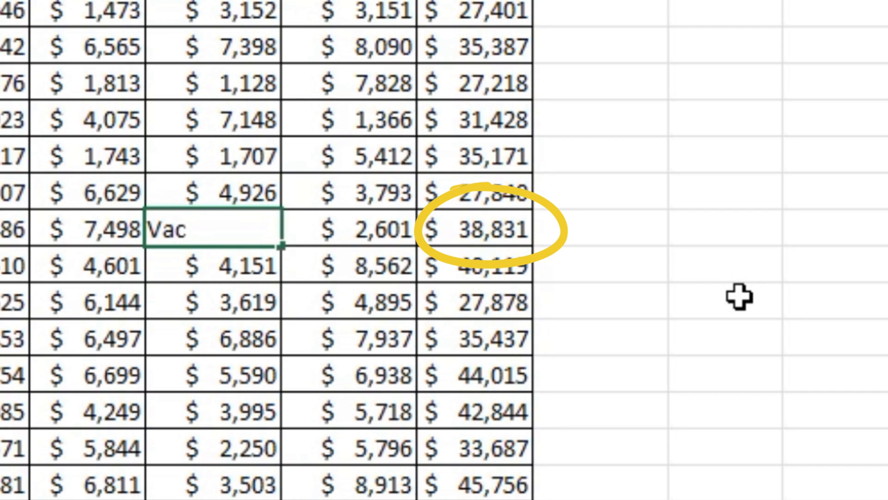
type("ation")
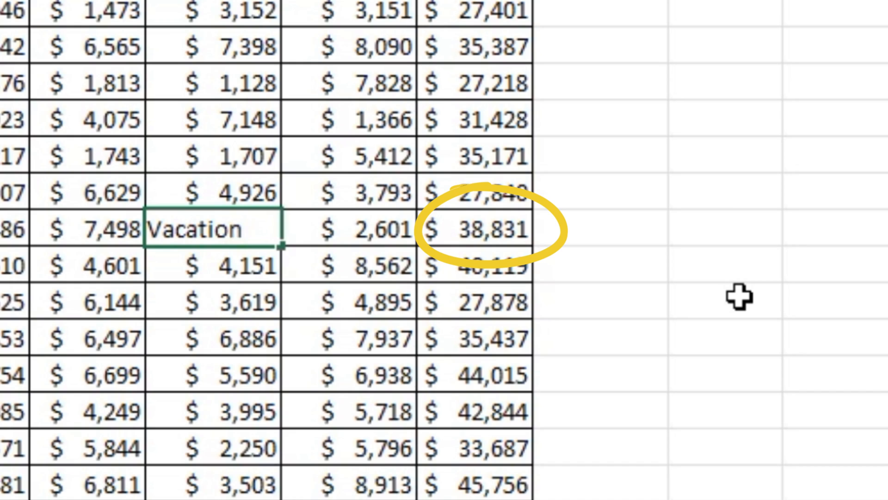
mouse_move(482, 248)
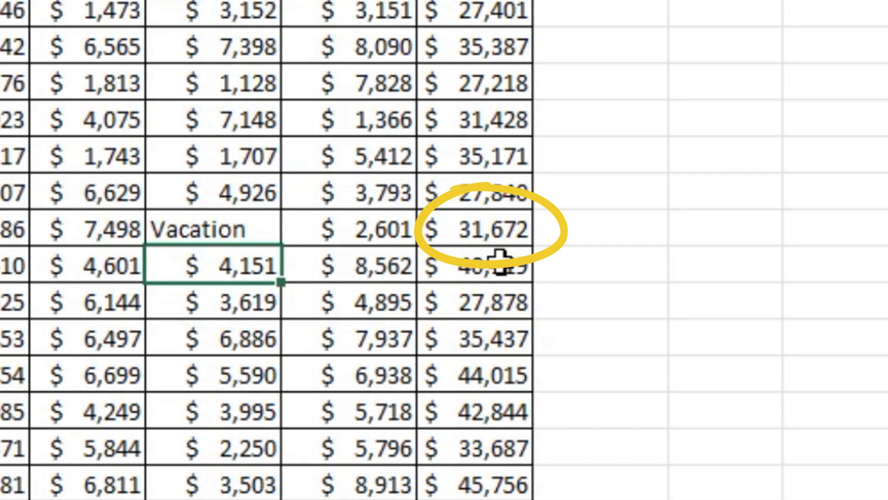
left_click(485, 230)
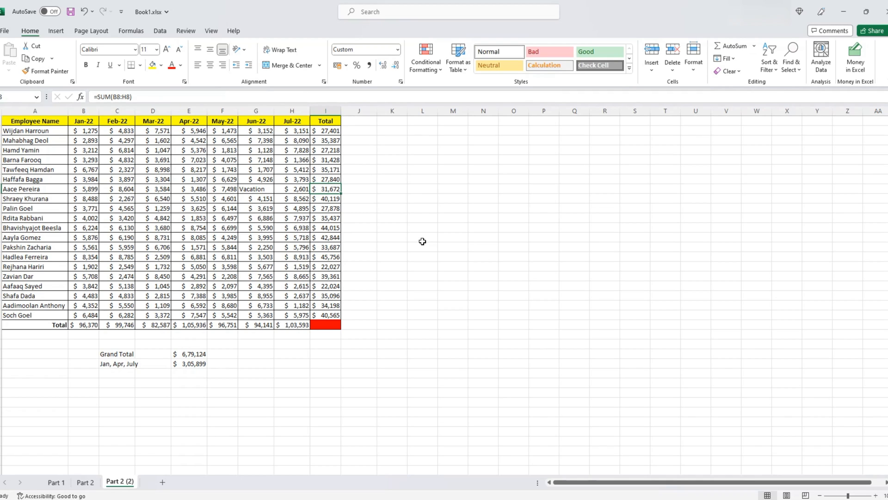
mouse_move(372, 220)
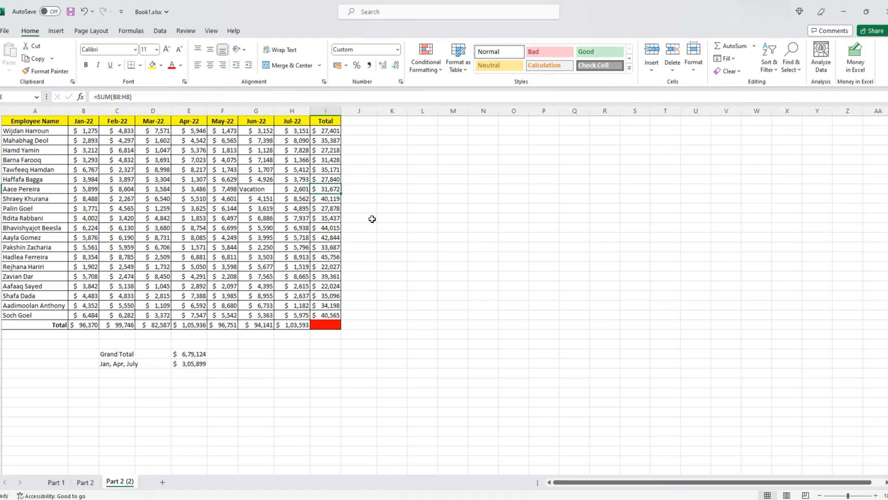
left_click(256, 208)
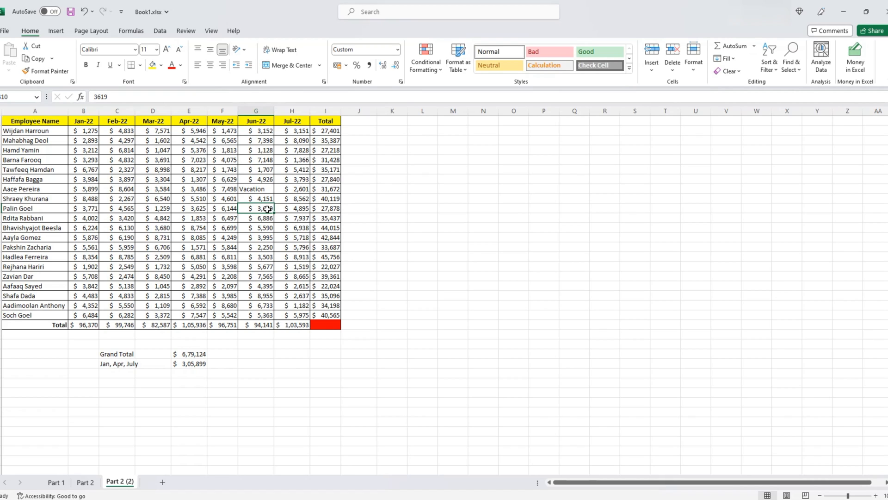
mouse_move(252, 189)
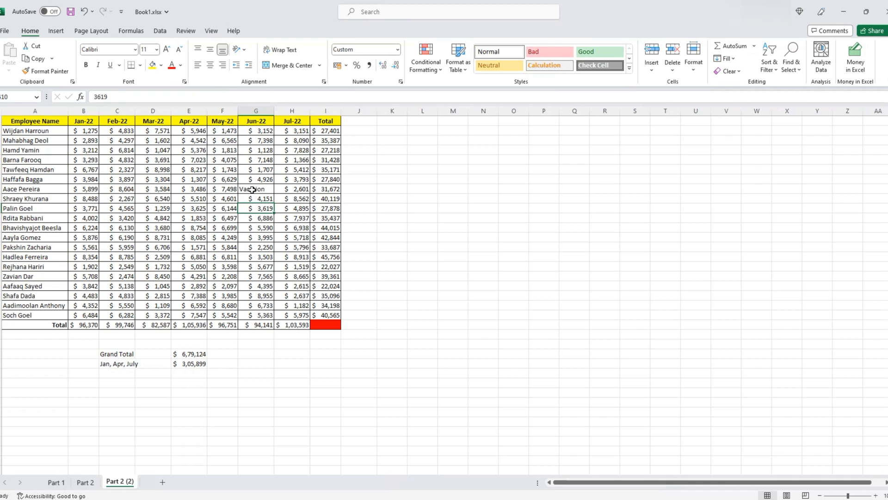
left_click(256, 189)
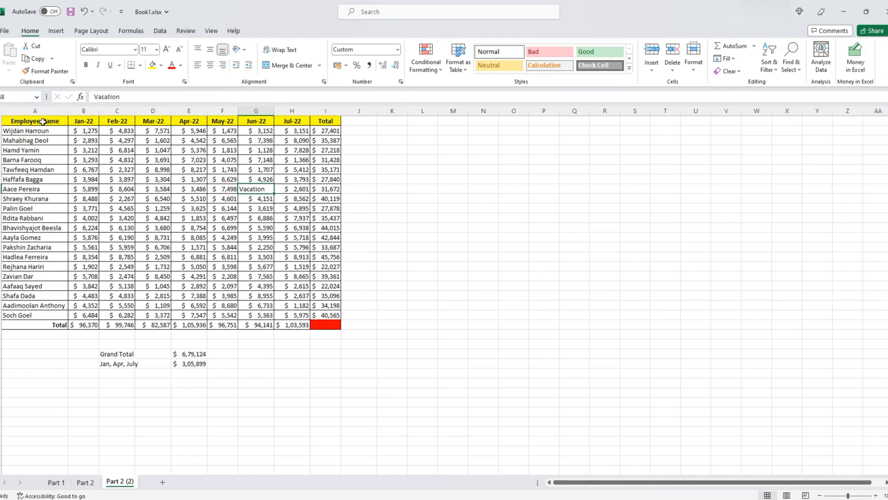
left_click(34, 120)
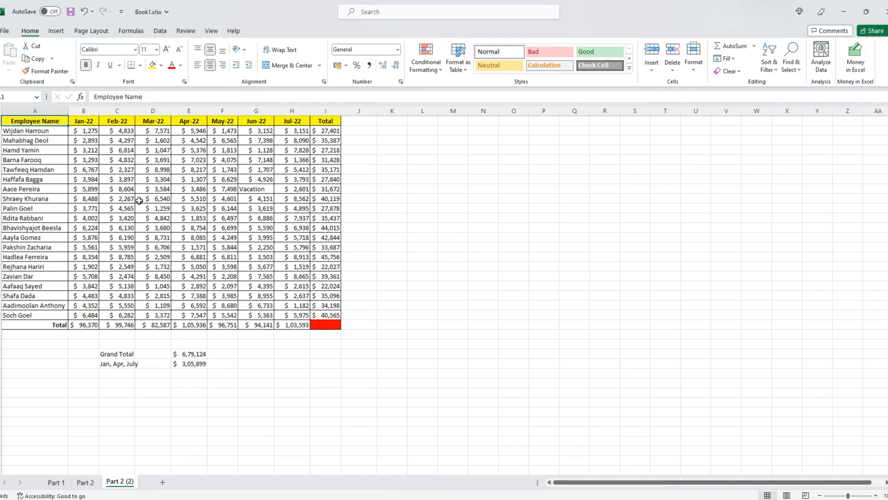
Turn on table filters with Ctrl+Shift+L and inspect the Jan-22 and Apr-22 dropdowns.
key("Ctrl+Shift+L")
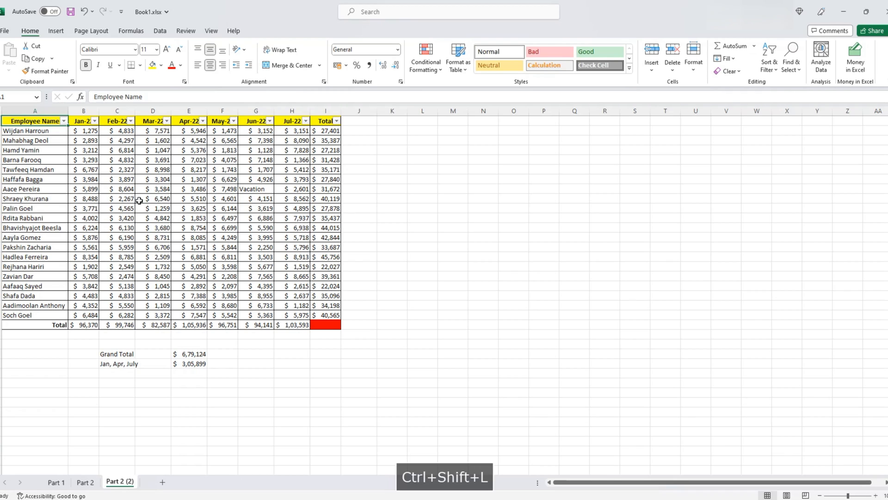
key("F9")
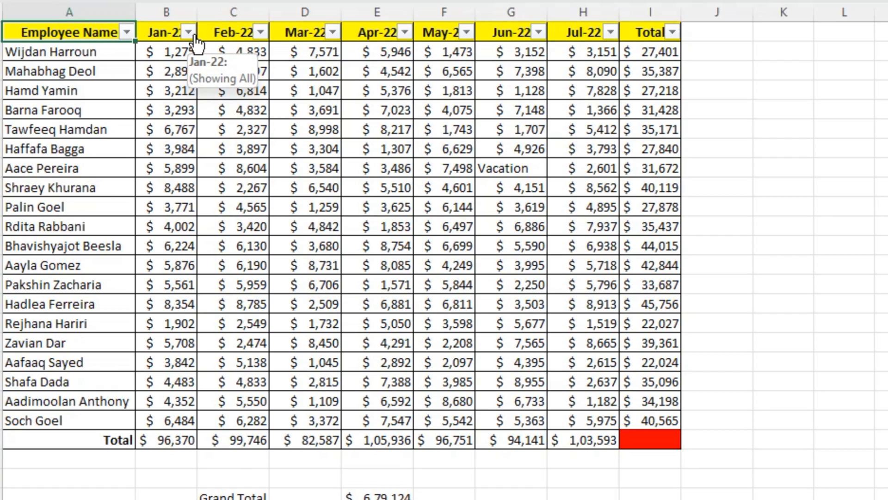
left_click(186, 32)
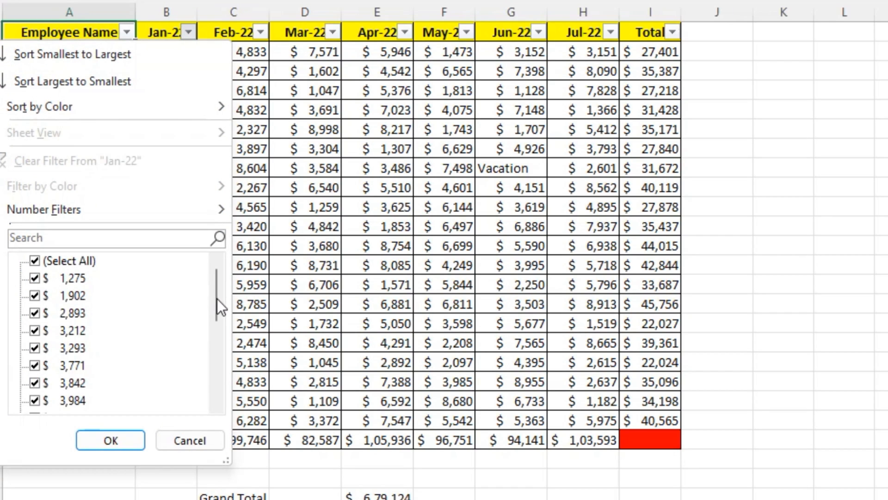
scroll("down", 3)
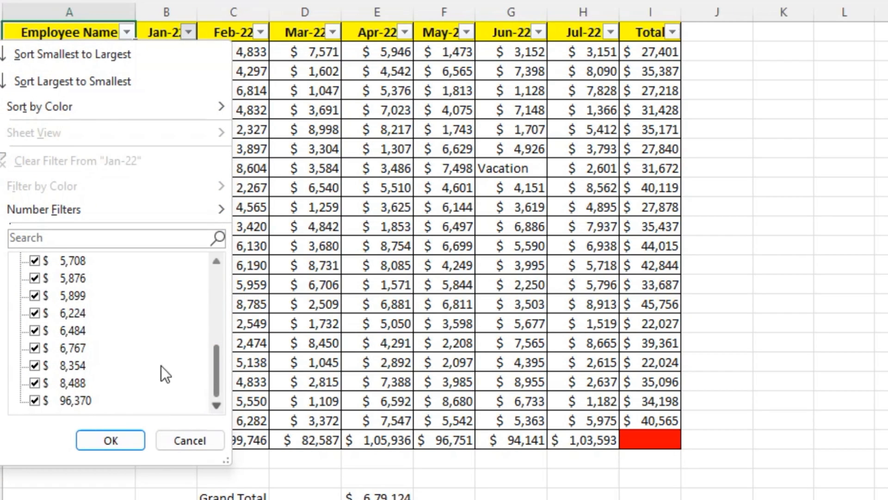
left_click(110, 440)
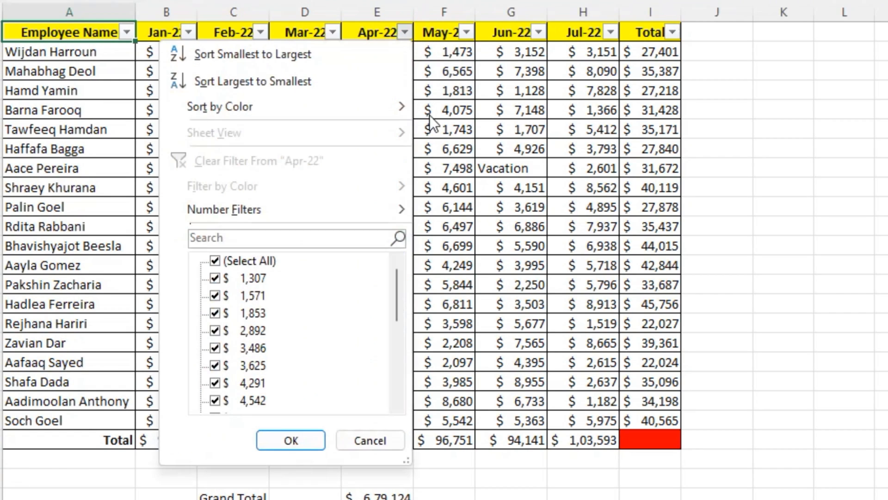
scroll("down", 3)
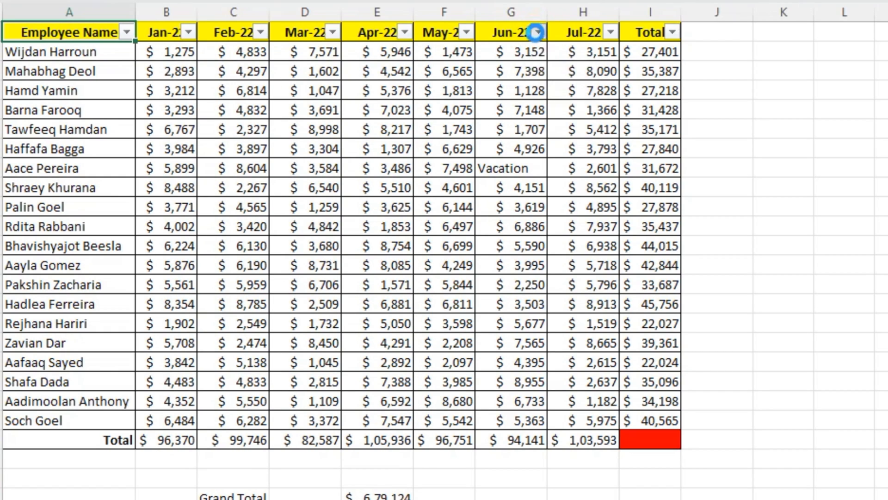
left_click(535, 33)
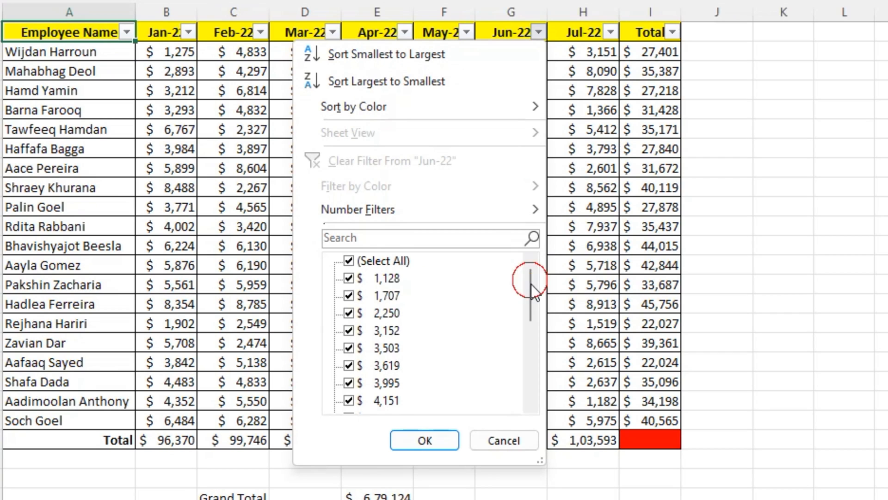
scroll("down", 3)
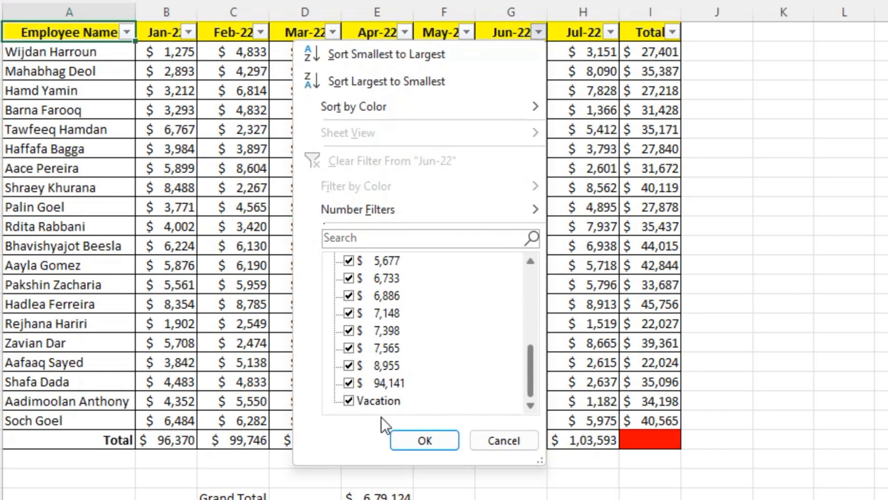
mouse_move(391, 418)
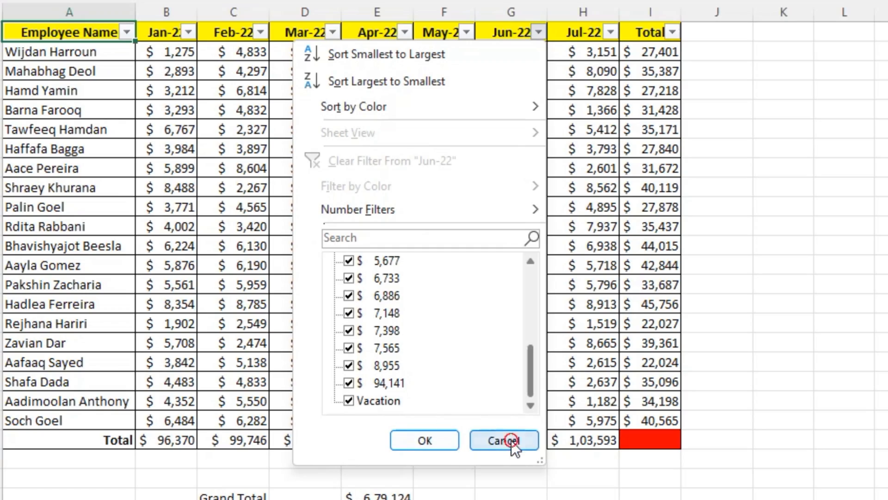
left_click(504, 439)
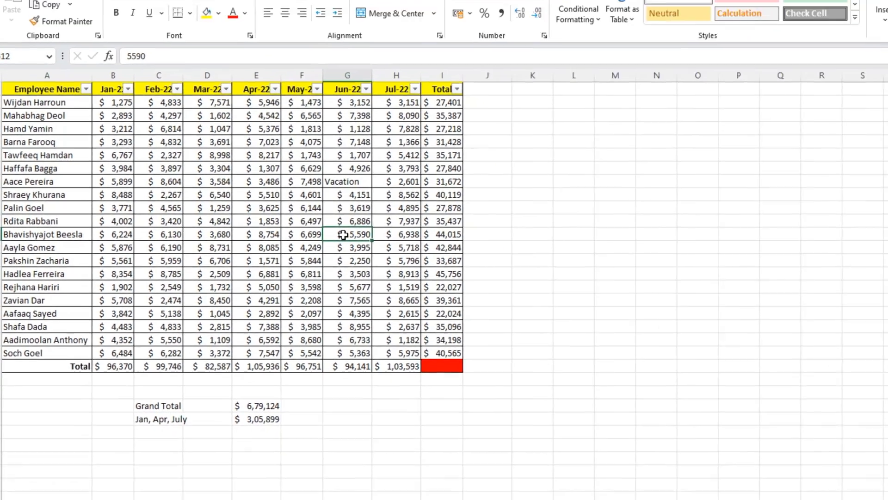